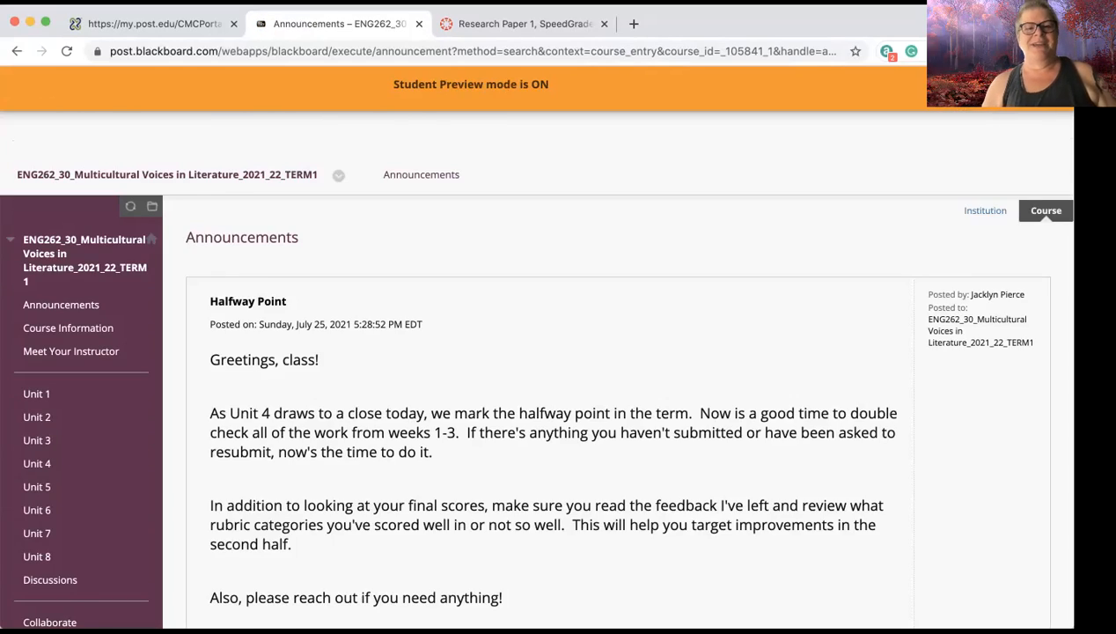
# - Go to the Unit 5 content page from the course menu
pyautogui.scroll(-3)
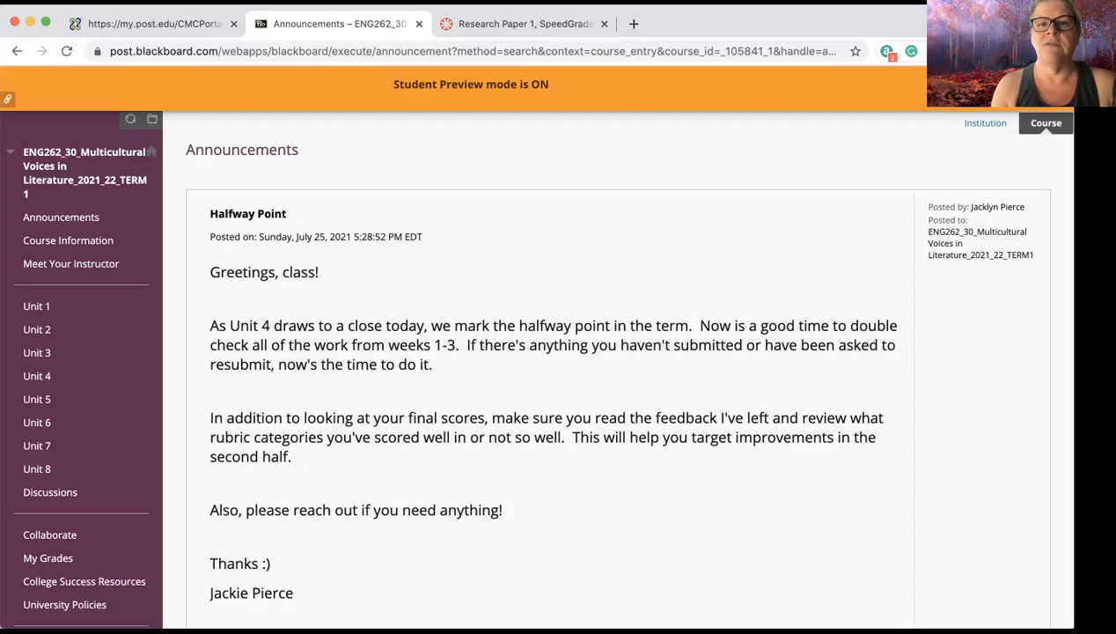
pyautogui.scroll(-3)
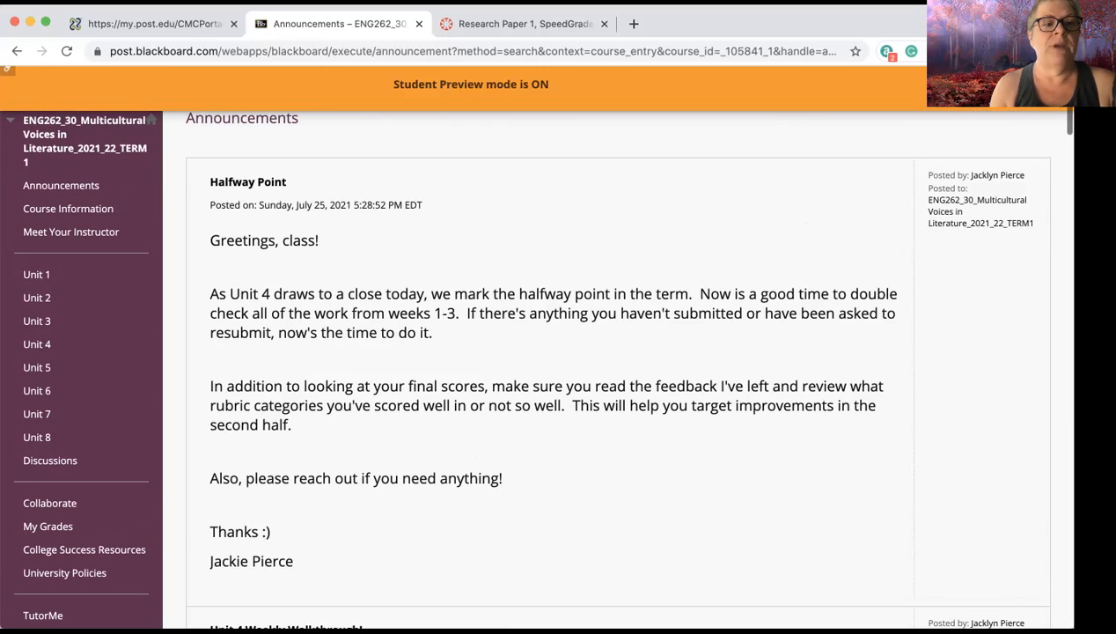
pyautogui.moveTo(37, 368)
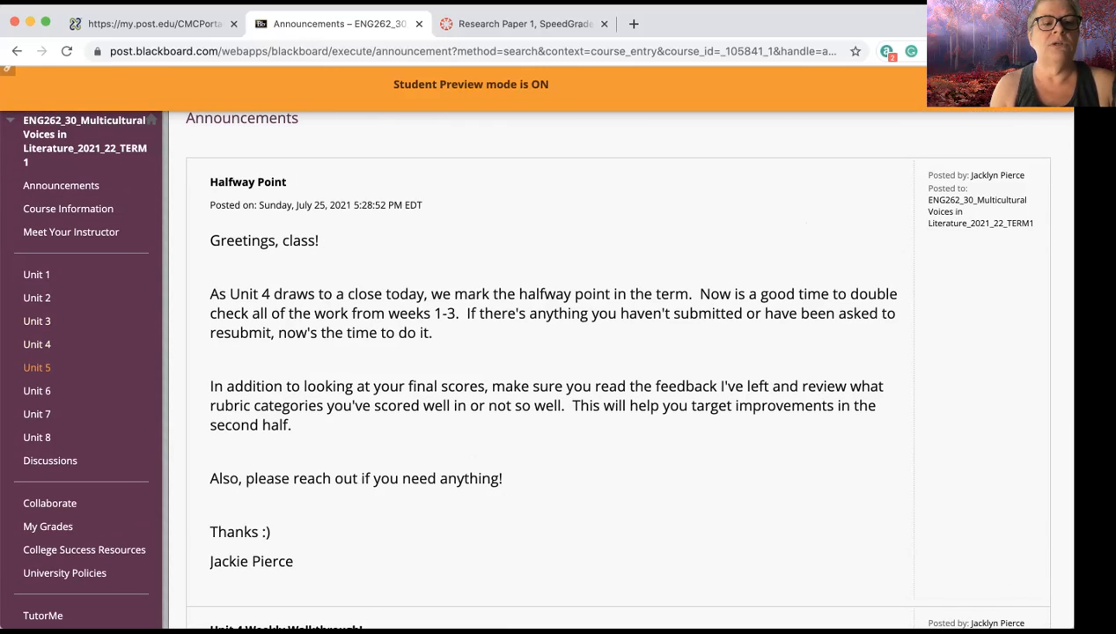
pyautogui.click(35, 367)
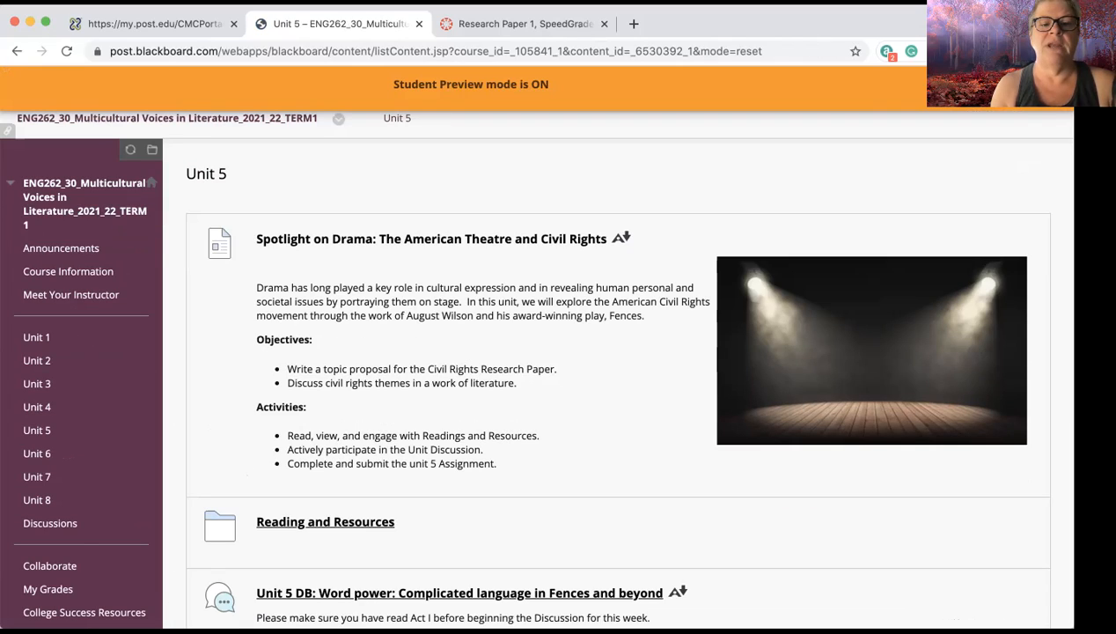
pyautogui.moveTo(35, 359)
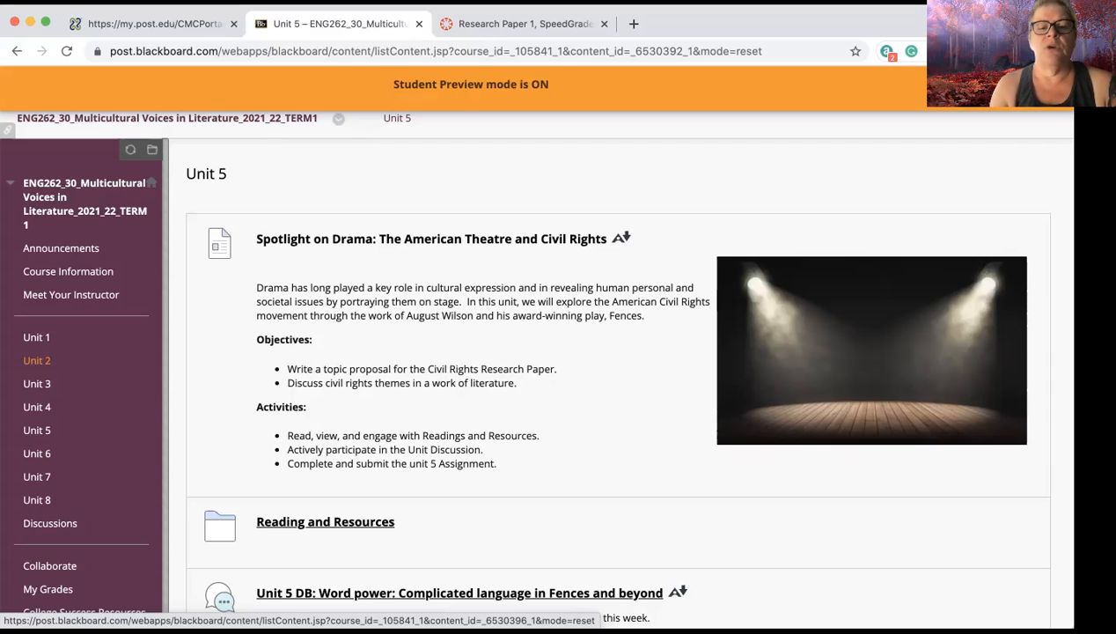
# - Scroll through the Unit 5 overview, discussion prompt and topic proposal assignment items
pyautogui.scroll(-3)
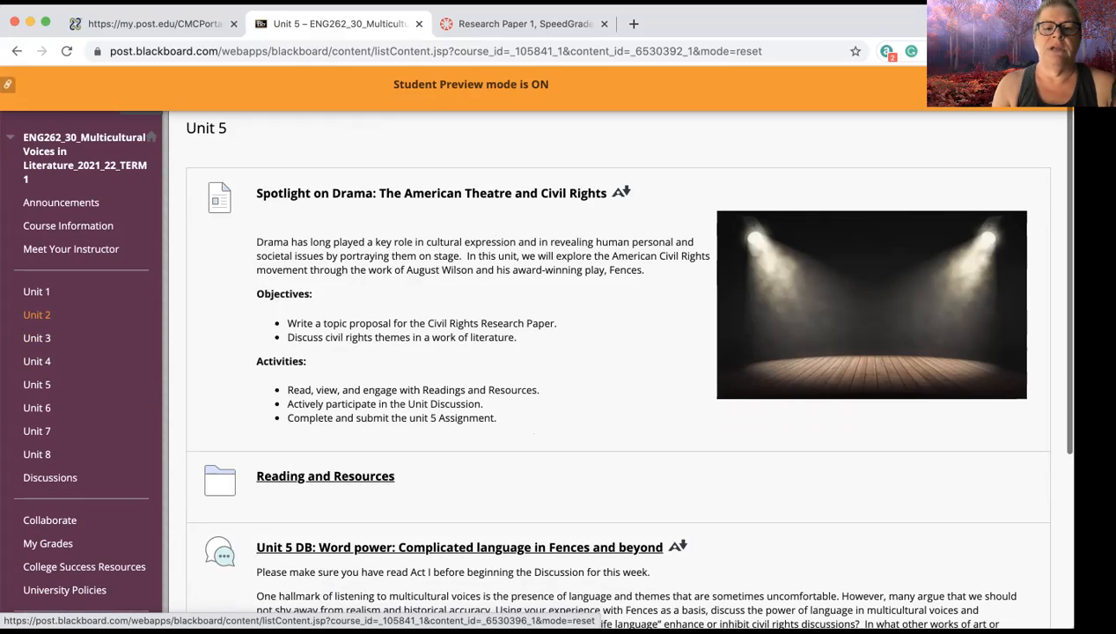
pyautogui.scroll(-3)
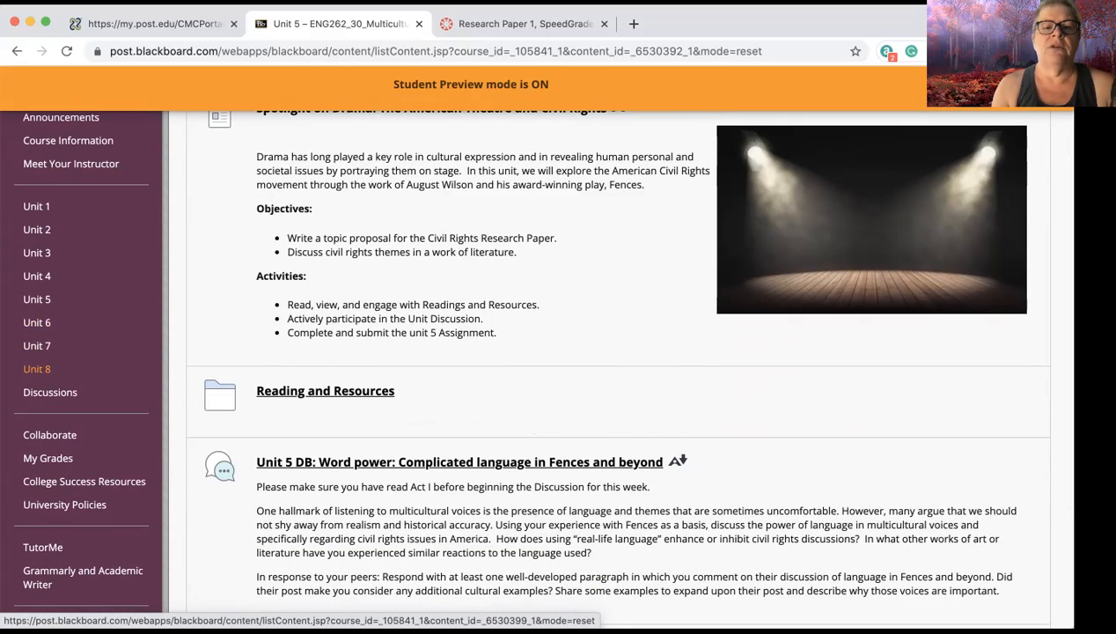
pyautogui.scroll(-3)
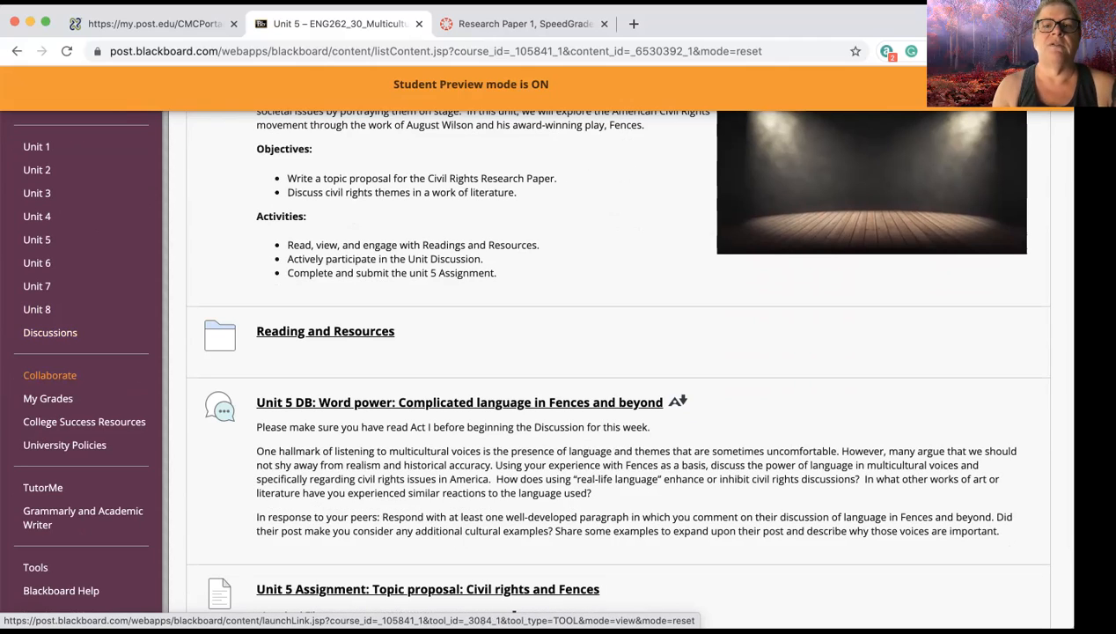
pyautogui.scroll(-3)
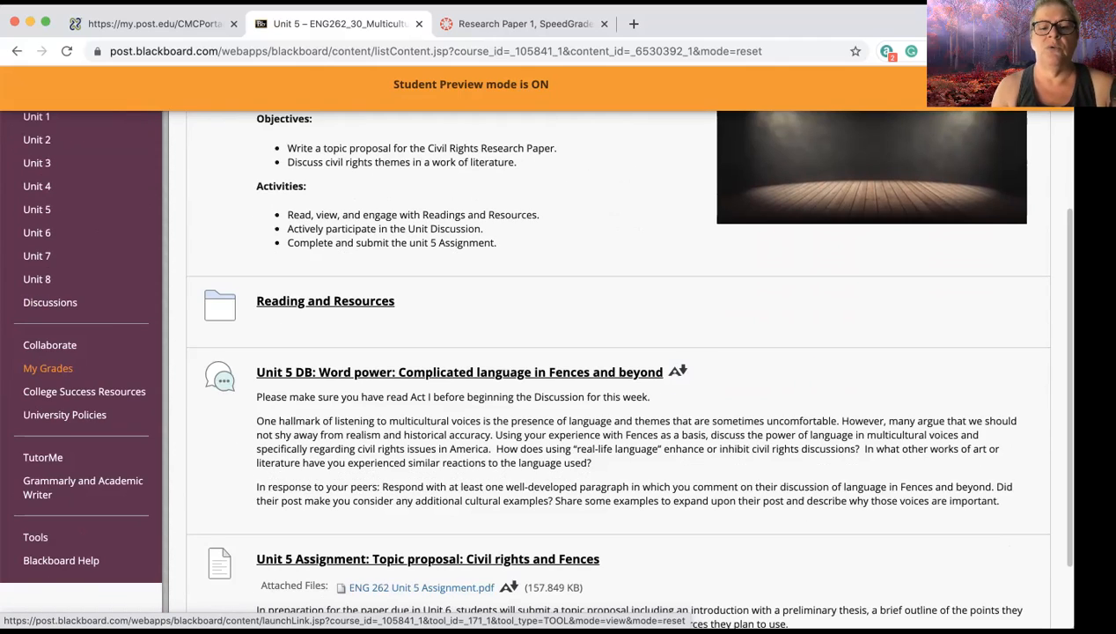
pyautogui.scroll(-3)
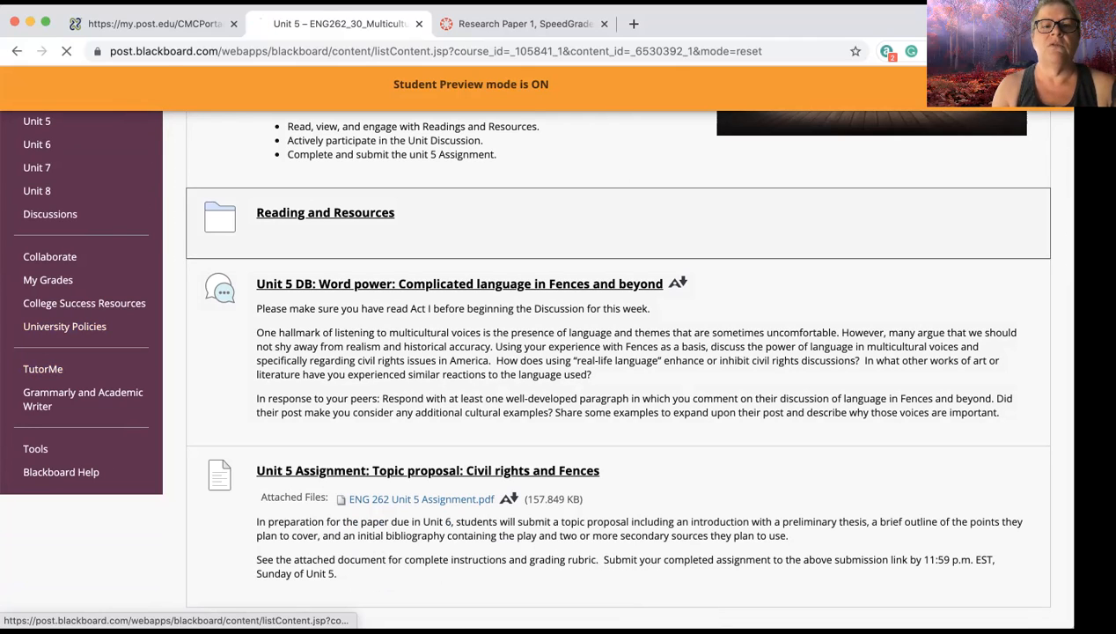
pyautogui.click(325, 211)
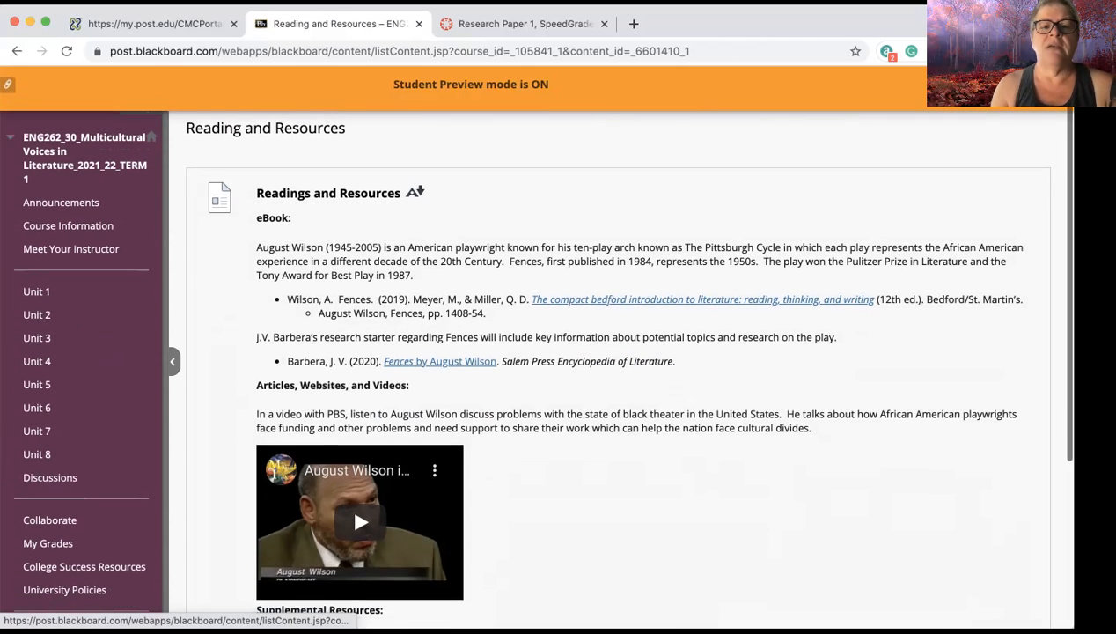
pyautogui.scroll(-3)
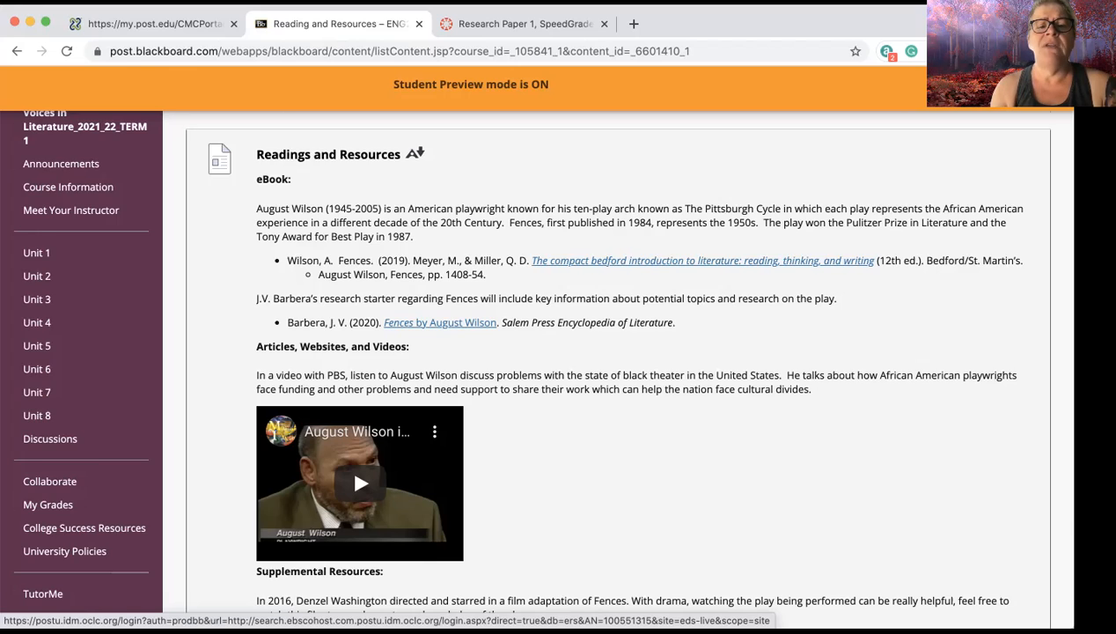
pyautogui.scroll(-3)
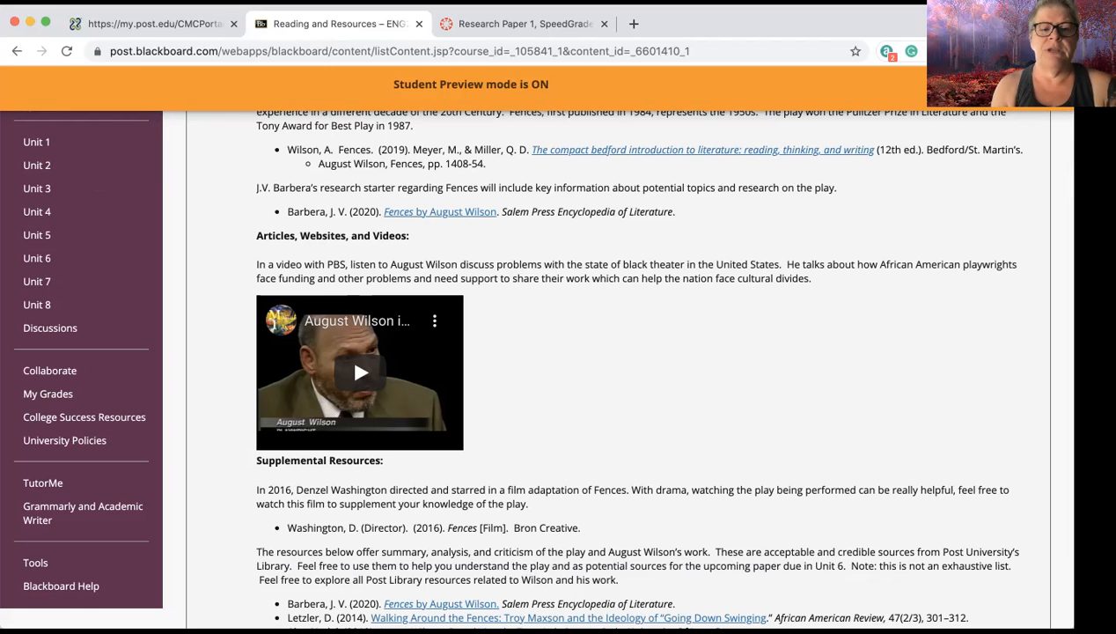
pyautogui.scroll(-3)
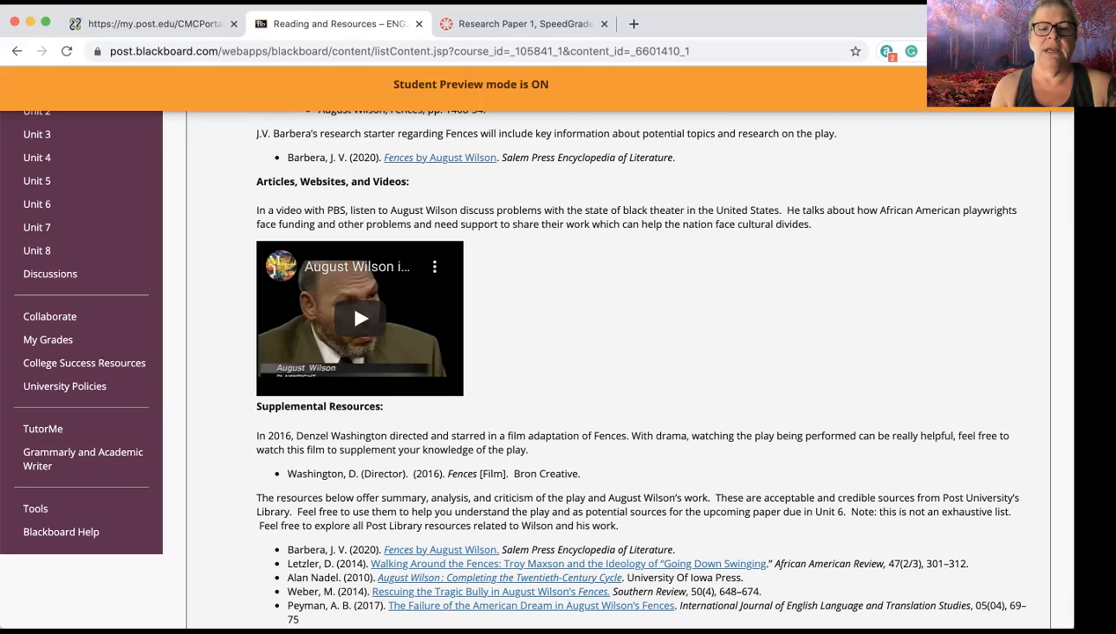
pyautogui.scroll(-3)
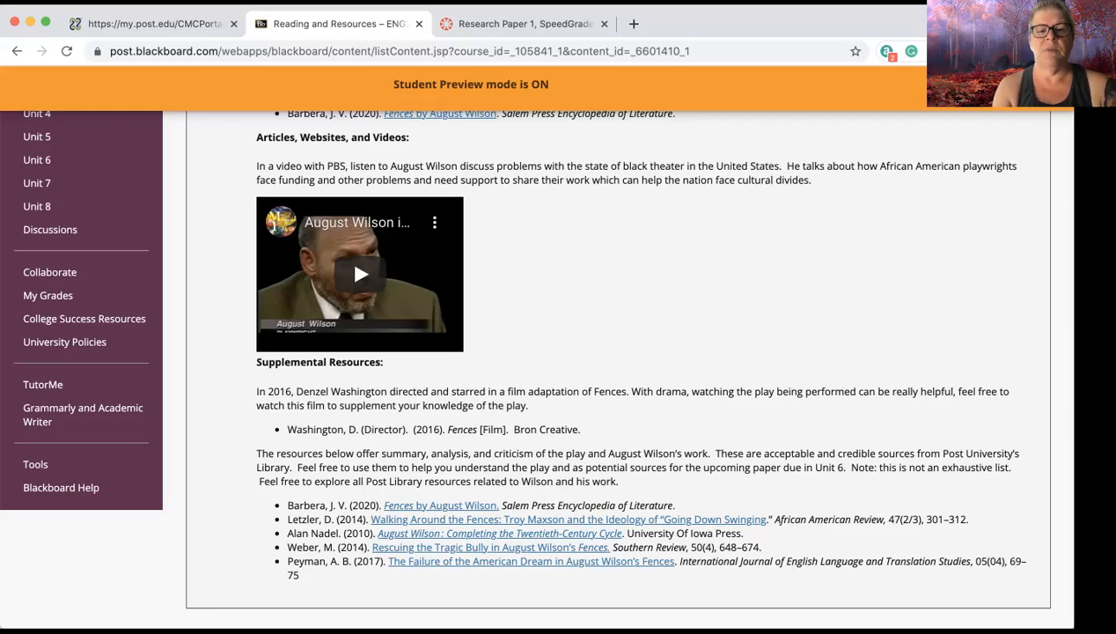
pyautogui.scroll(-3)
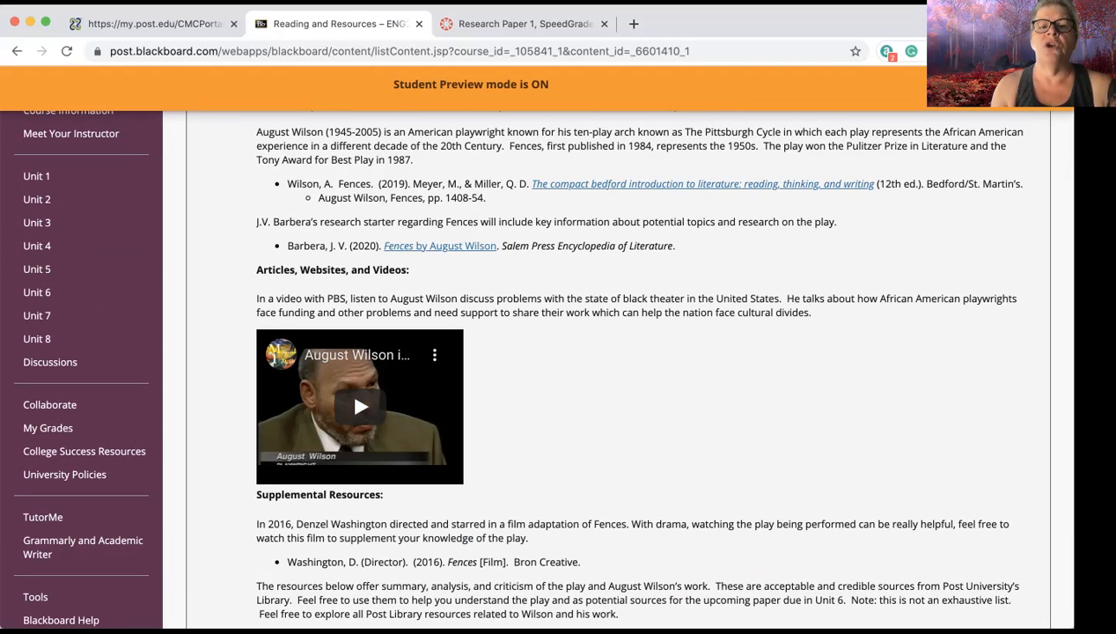
pyautogui.scroll(-3)
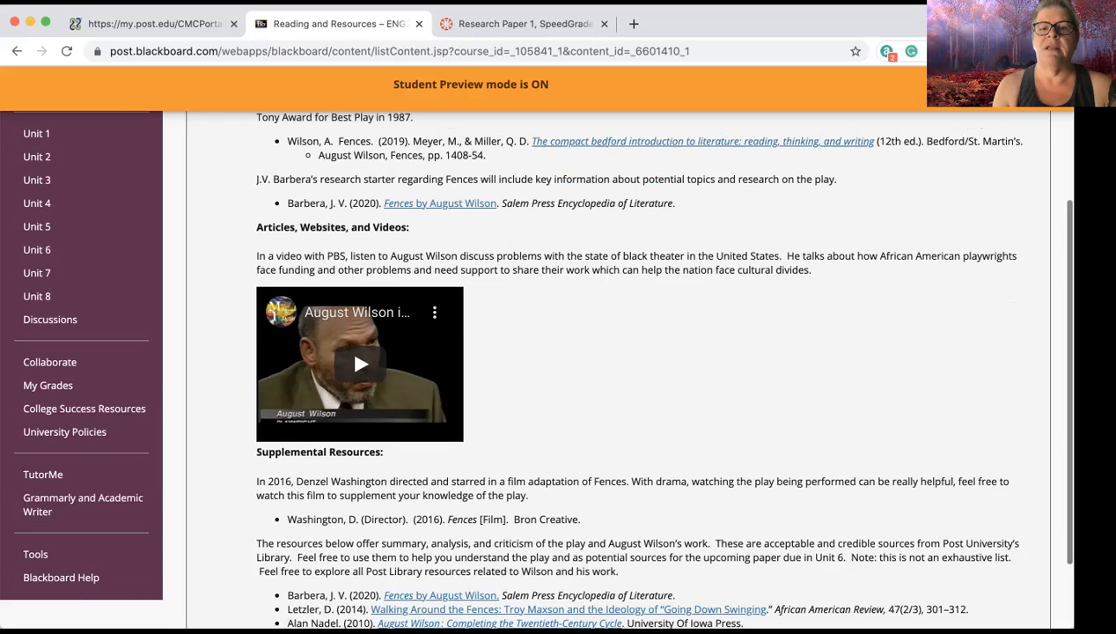
pyautogui.scroll(-3)
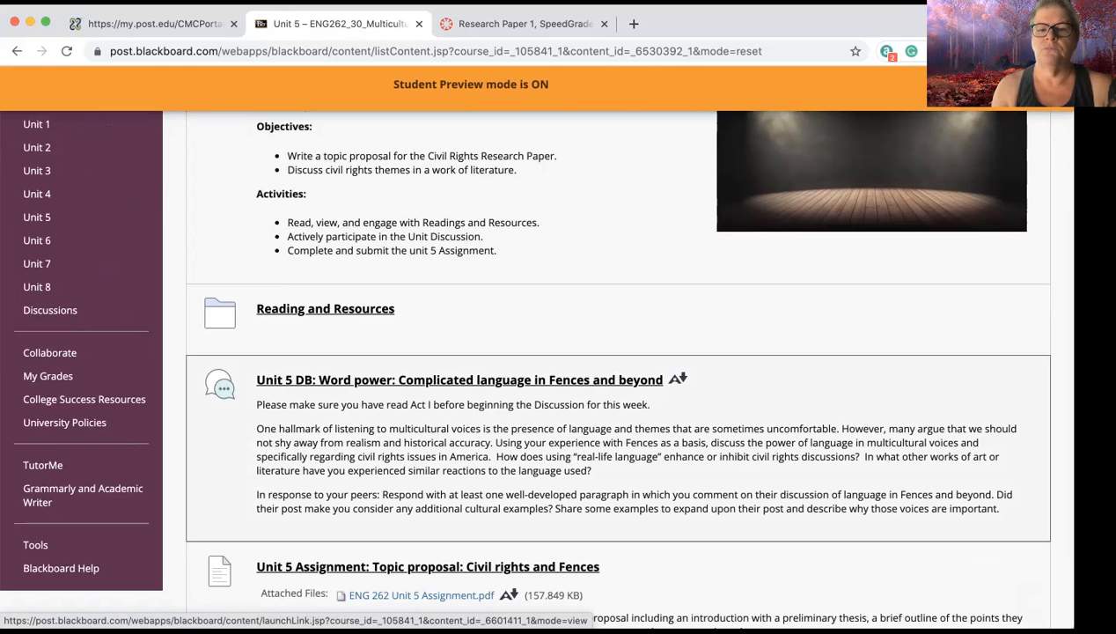
# - Open the 'Unit 5 Assignment: Topic proposal: Civil rights and Fences' submission page
pyautogui.click(454, 380)
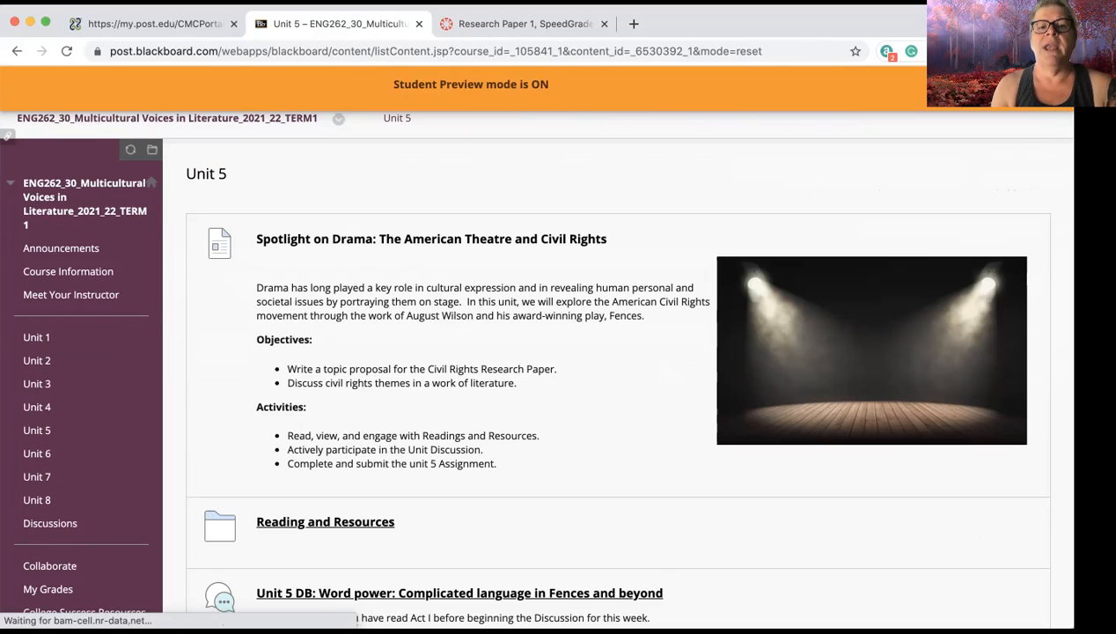
pyautogui.scroll(-3)
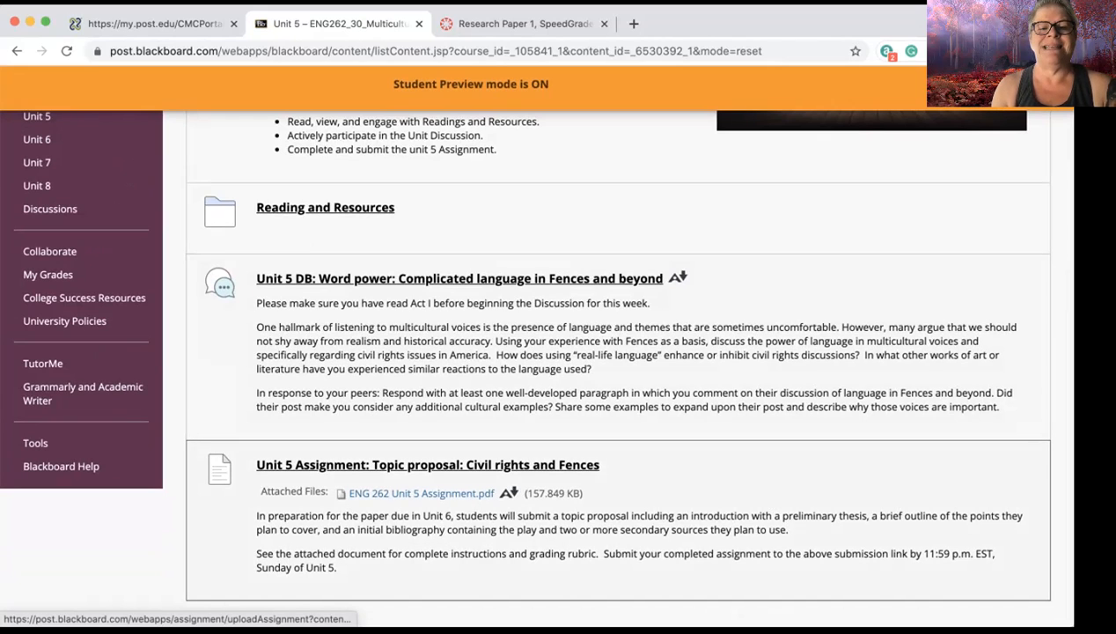
pyautogui.click(442, 465)
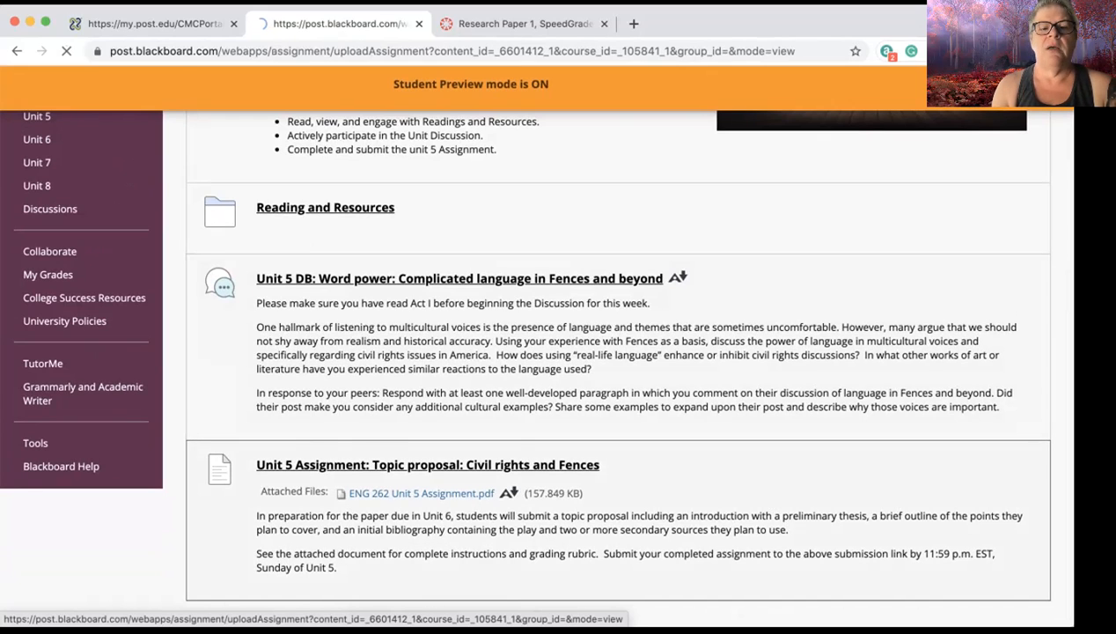
# - View the Upload Assignment page details, then open the ENG 262 Unit 5 Assignment.pdf sheet
pyautogui.click(440, 465)
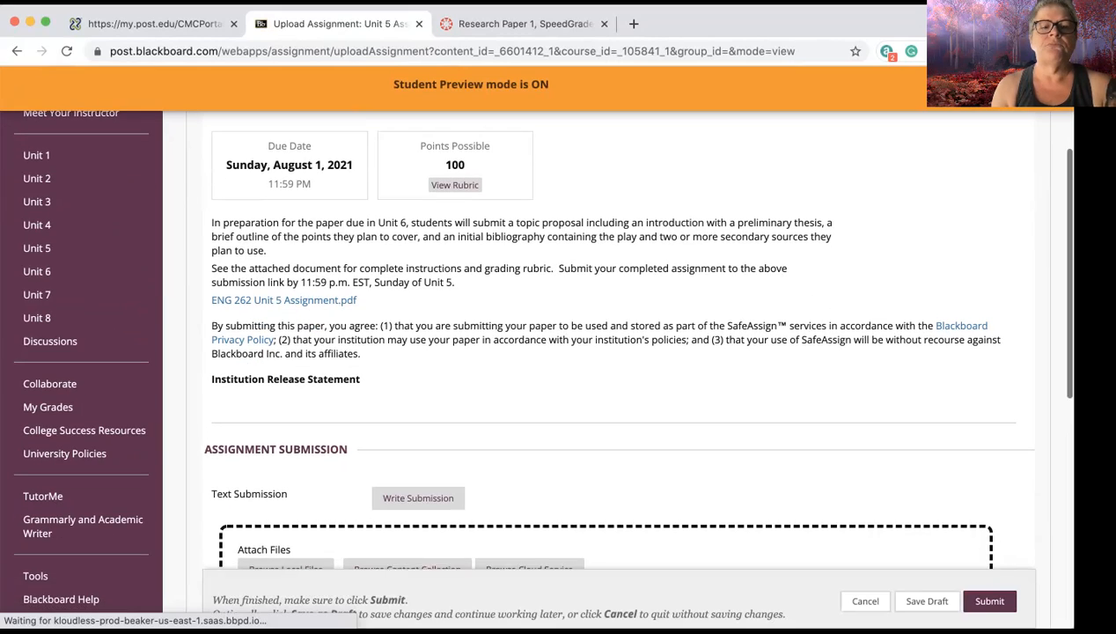
pyautogui.scroll(-3)
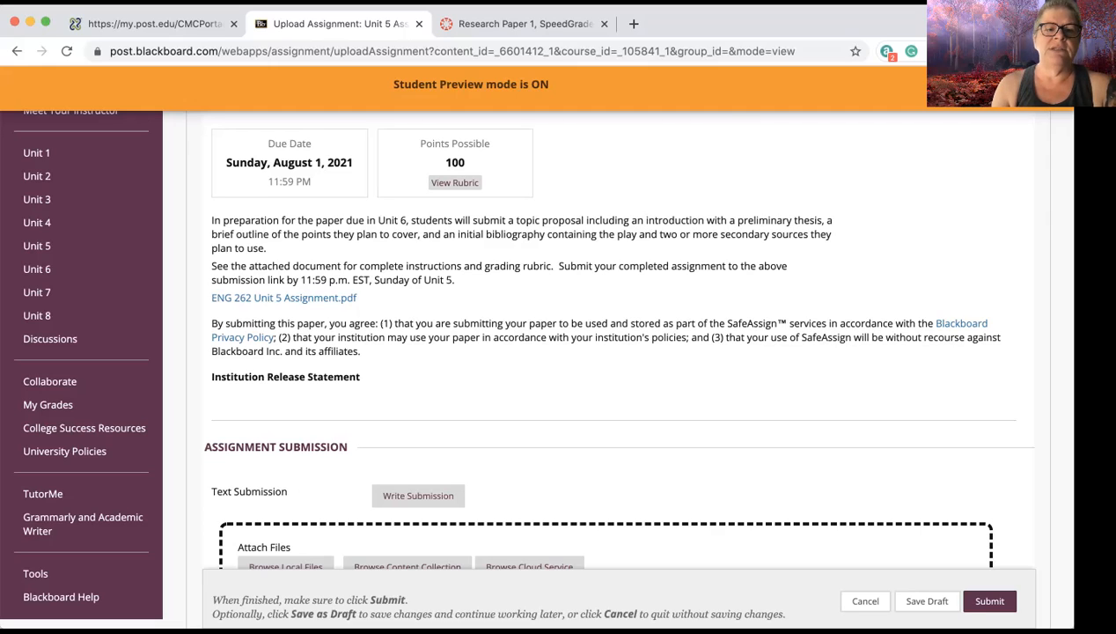
pyautogui.click(284, 296)
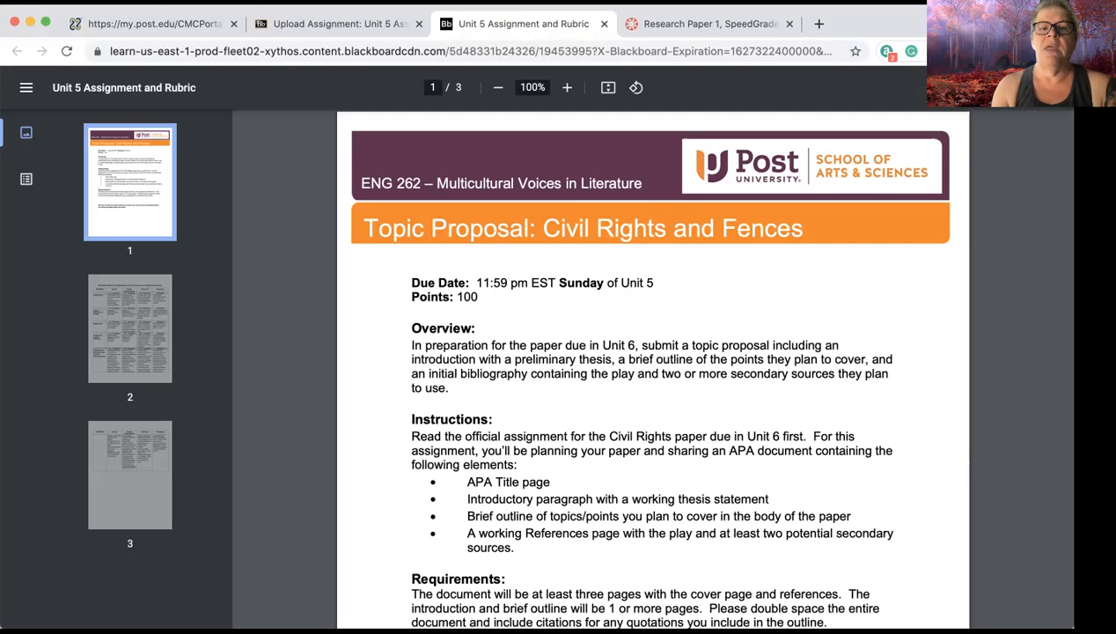
# - Review the assignment sheet's rubric and first-page instructions, then return to the upload page
pyautogui.scroll(-3)
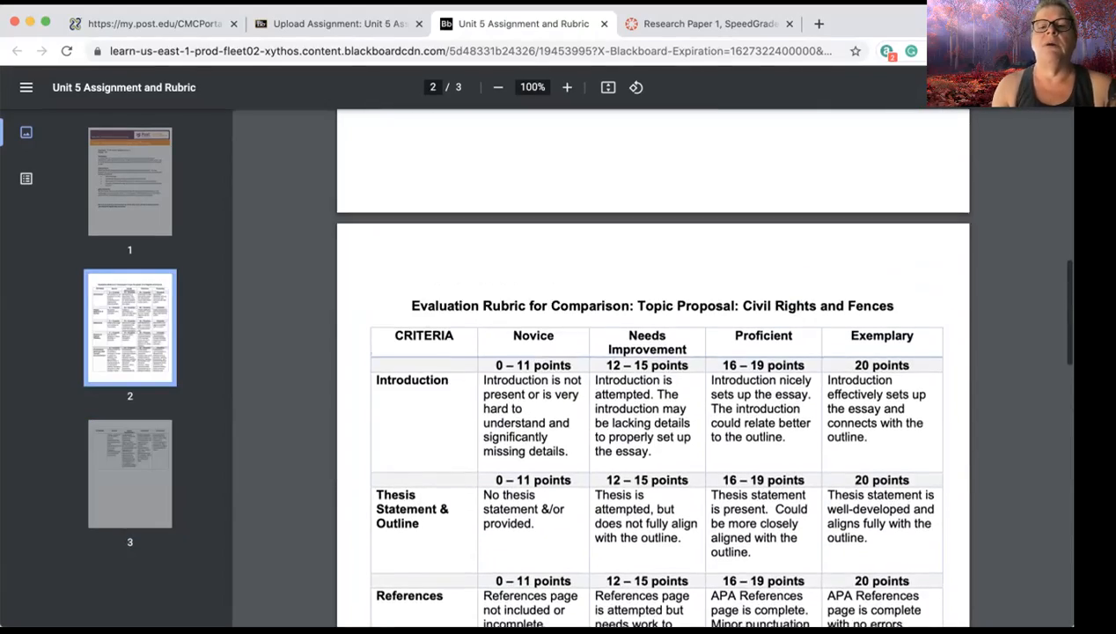
pyautogui.click(130, 179)
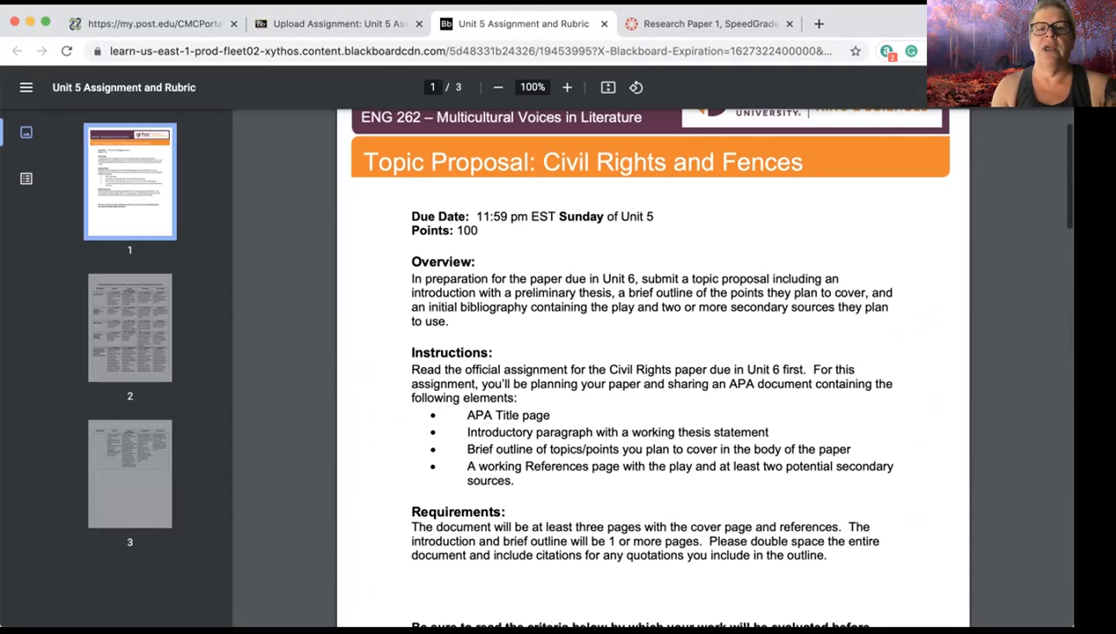
pyautogui.scroll(-3)
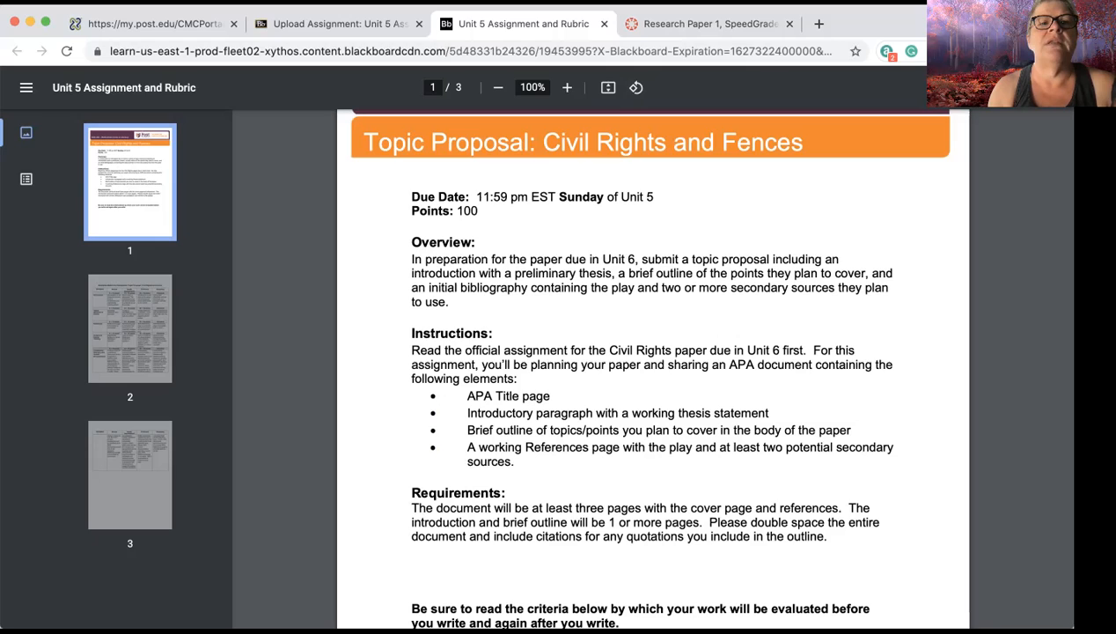
pyautogui.click(357, 23)
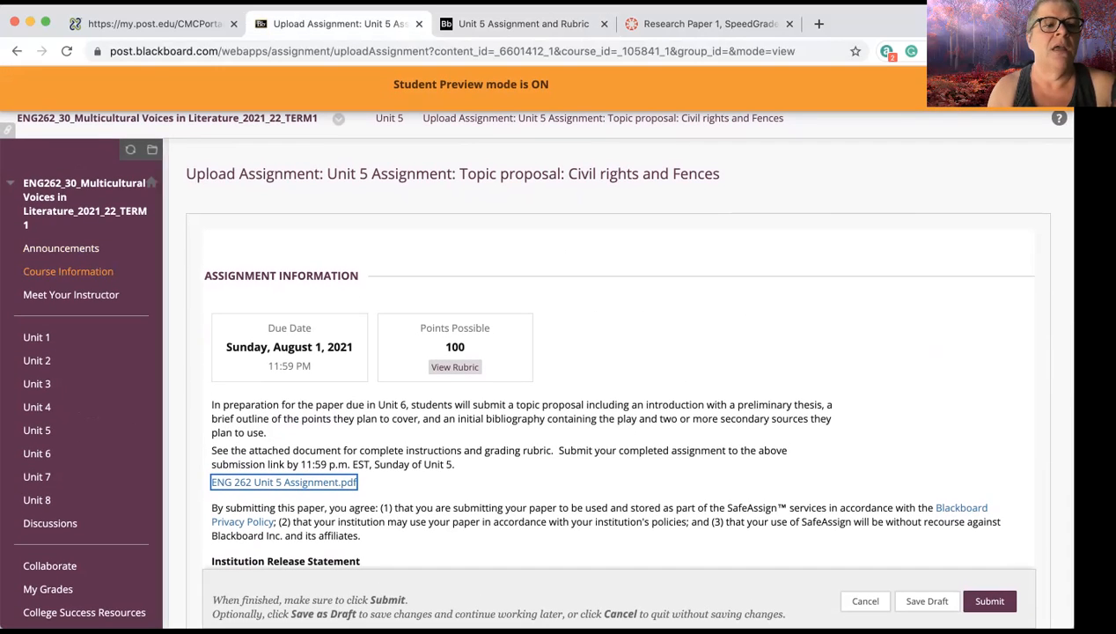
# - Browse Announcements and the Unit 1 Readings and Resources folder
pyautogui.click(60, 246)
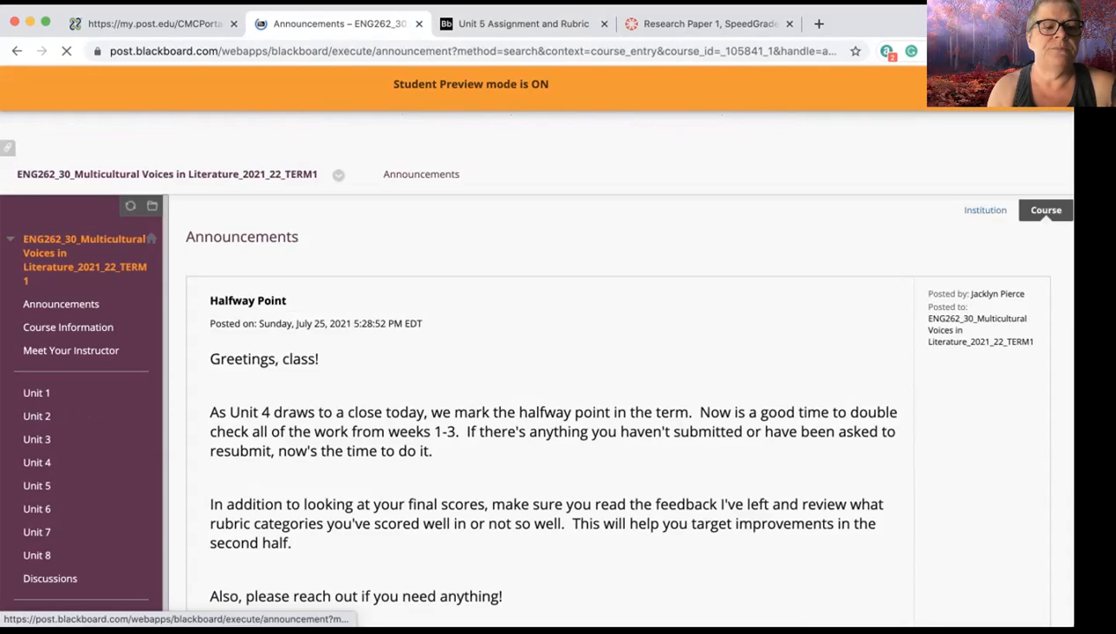
pyautogui.click(35, 461)
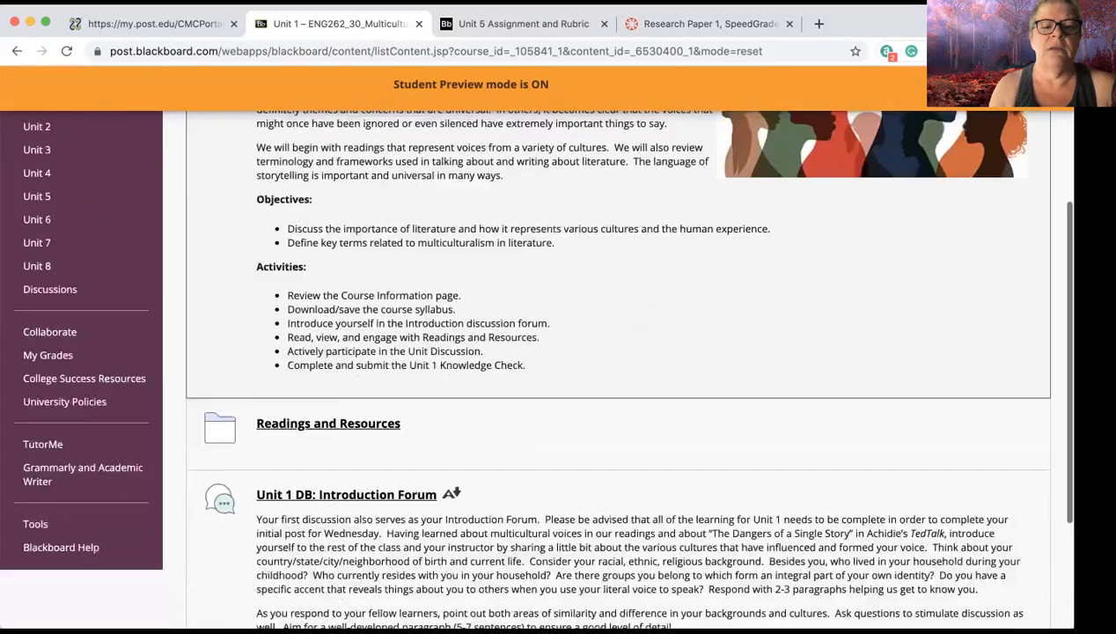
pyautogui.scroll(-3)
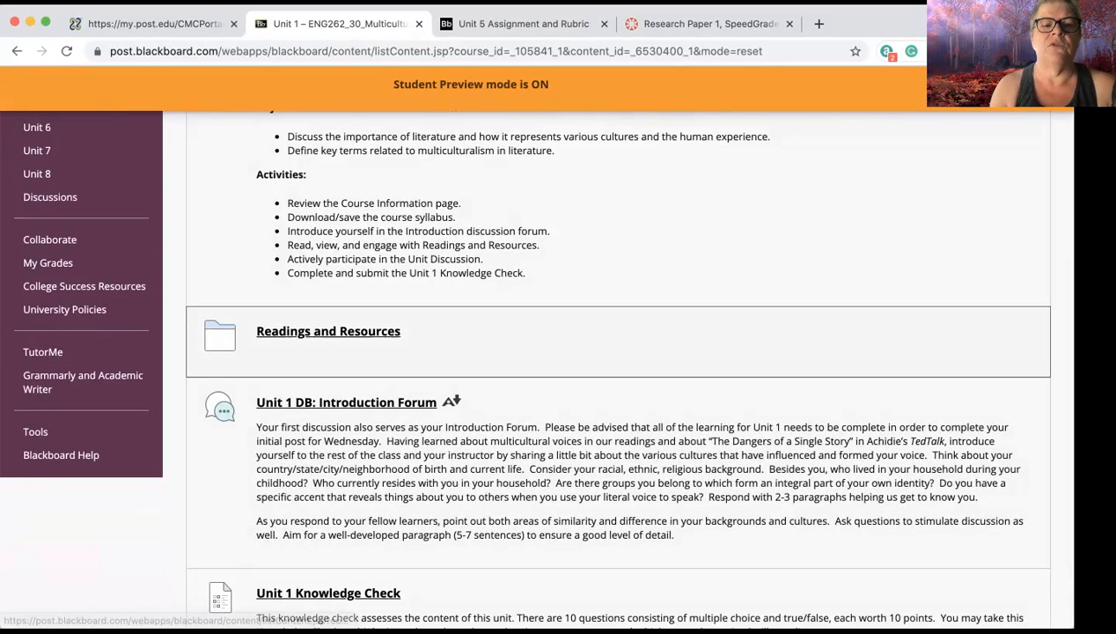
pyautogui.moveTo(327, 591)
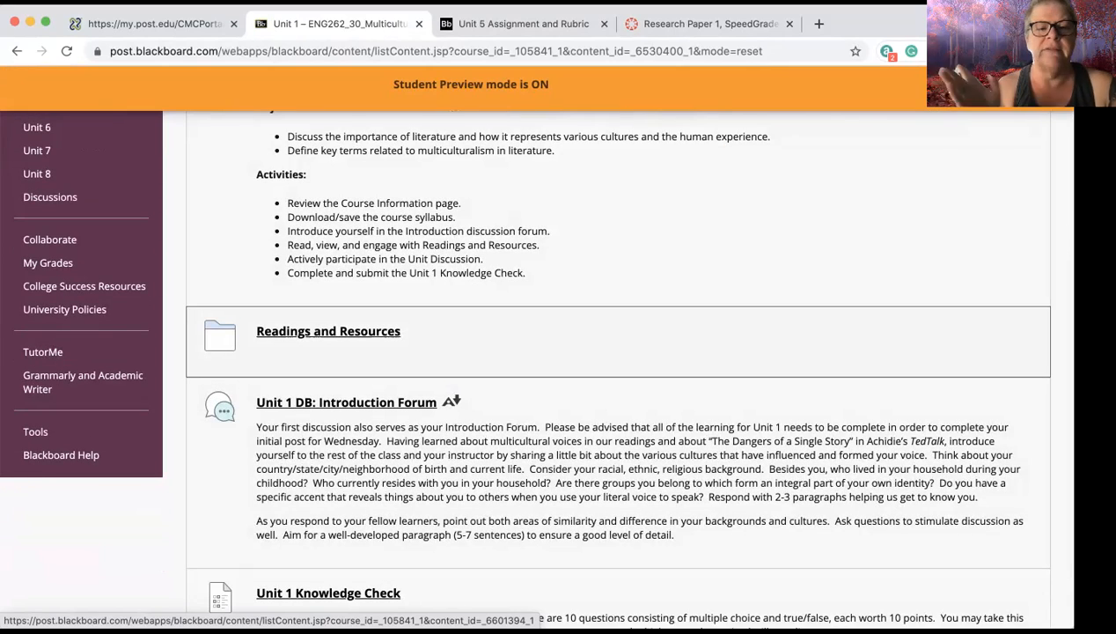
pyautogui.click(327, 331)
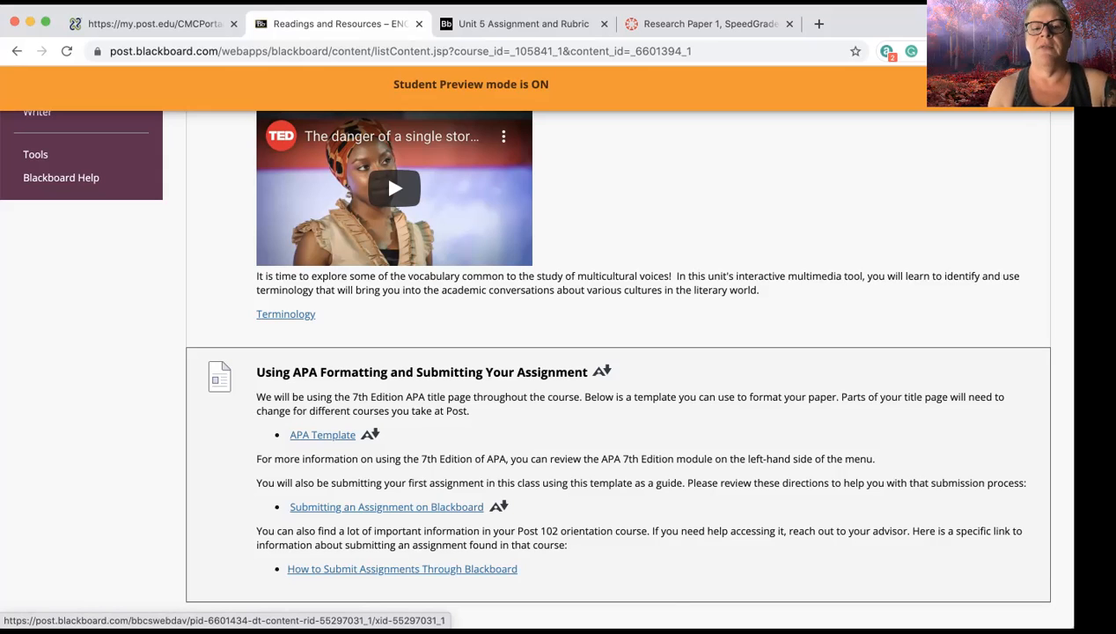
# - Return to the Unit 5 content page from the course menu
pyautogui.scroll(3)
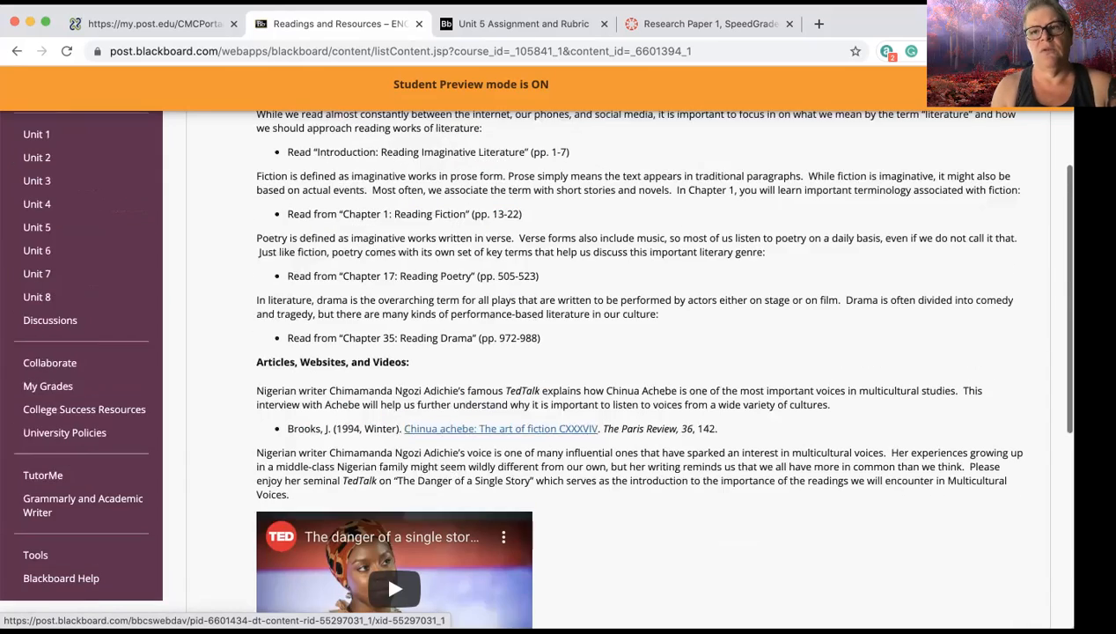
pyautogui.scroll(3)
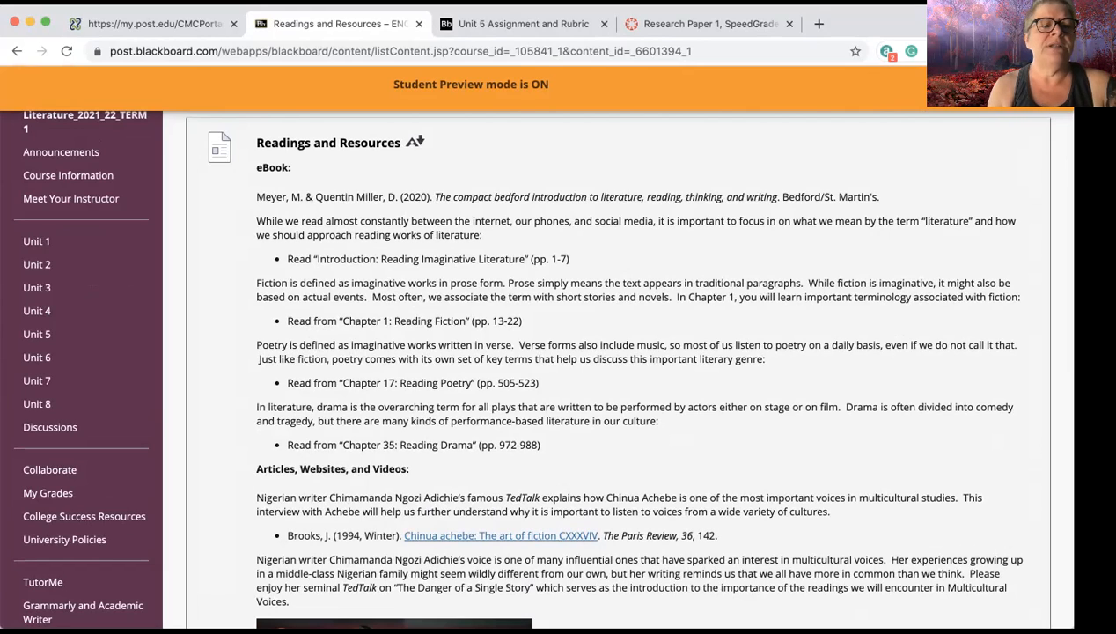
pyautogui.click(37, 334)
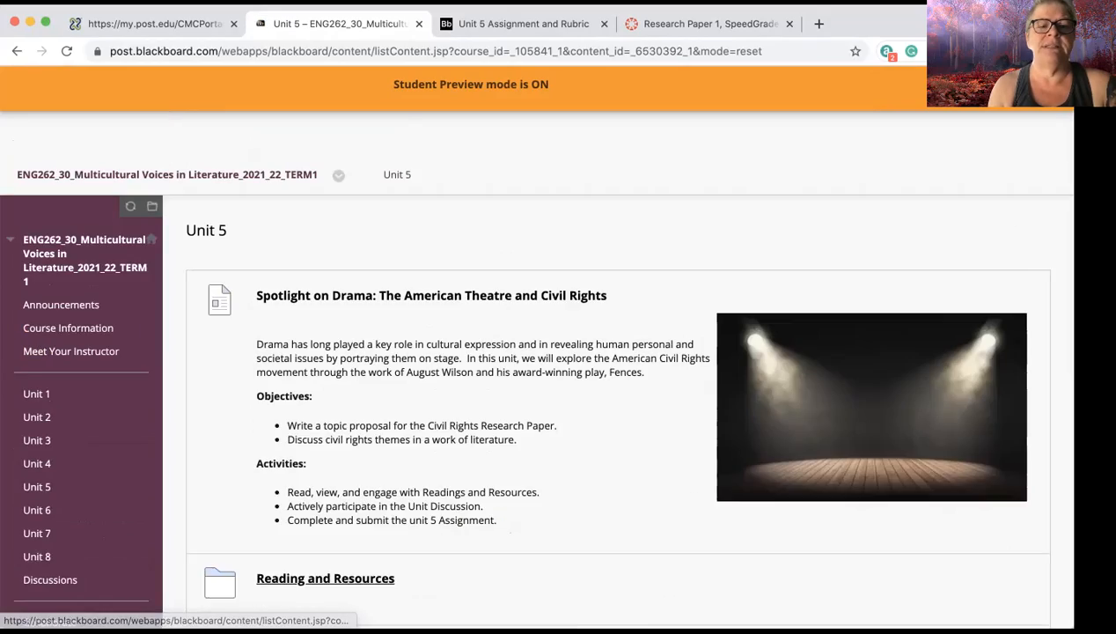
# - Open Unit 5 Reading and Resources, sign in as a student and reach the Nadel August Wilson library record
pyautogui.scroll(-3)
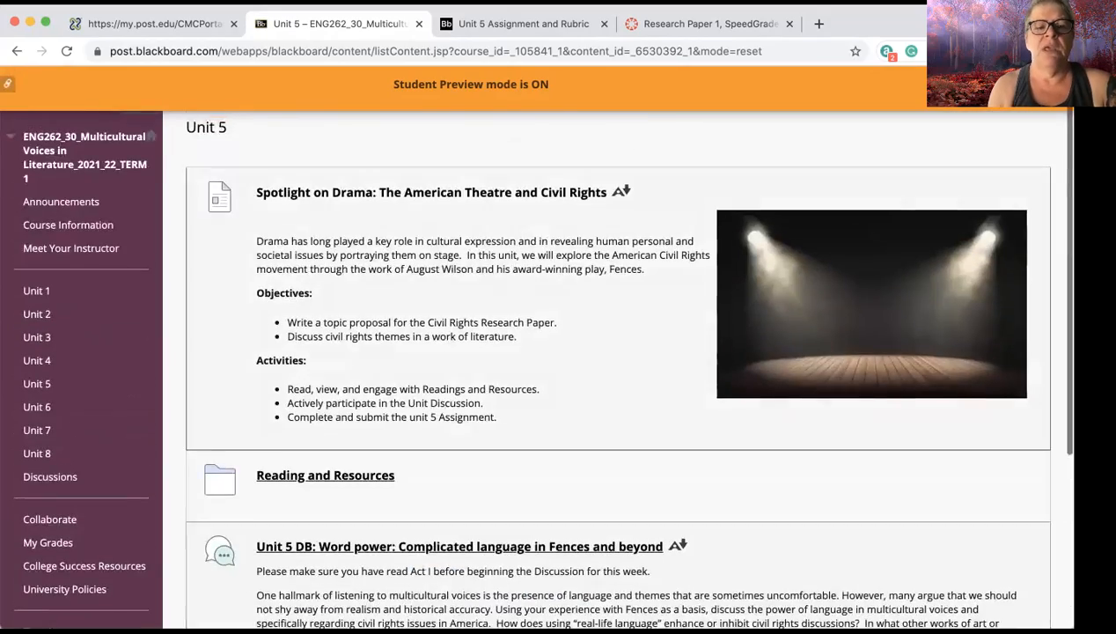
pyautogui.click(326, 475)
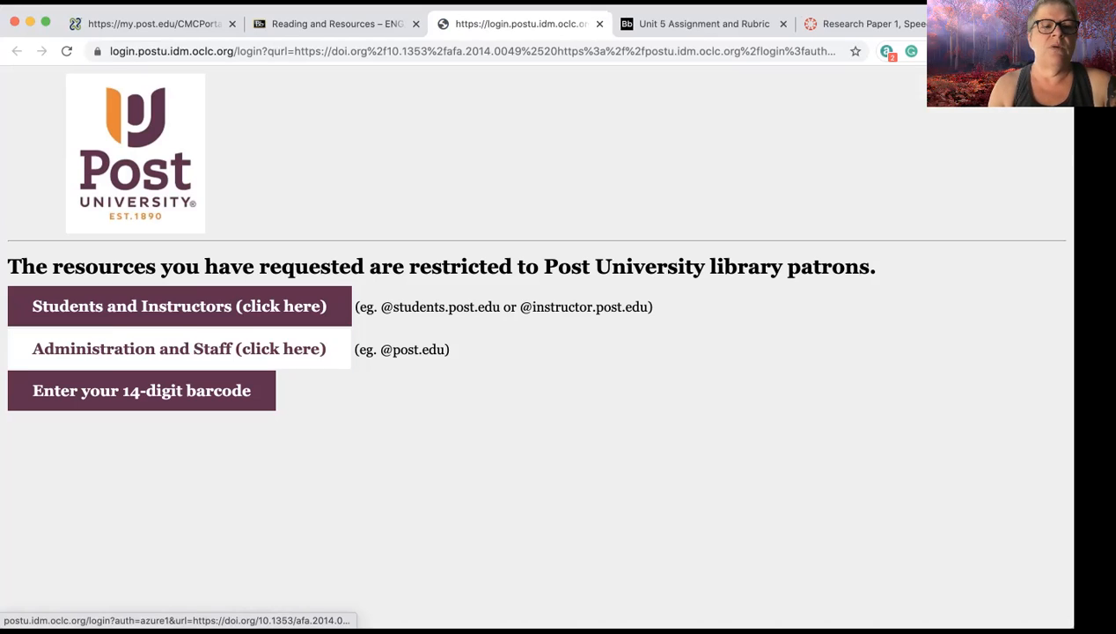
pyautogui.click(180, 306)
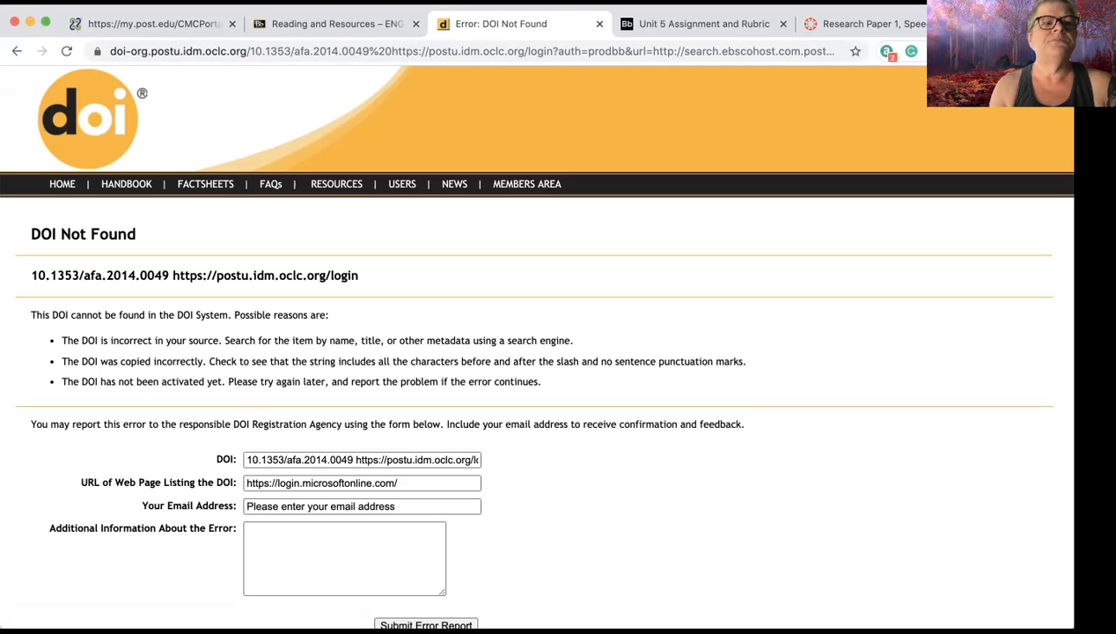
pyautogui.moveTo(21, 49)
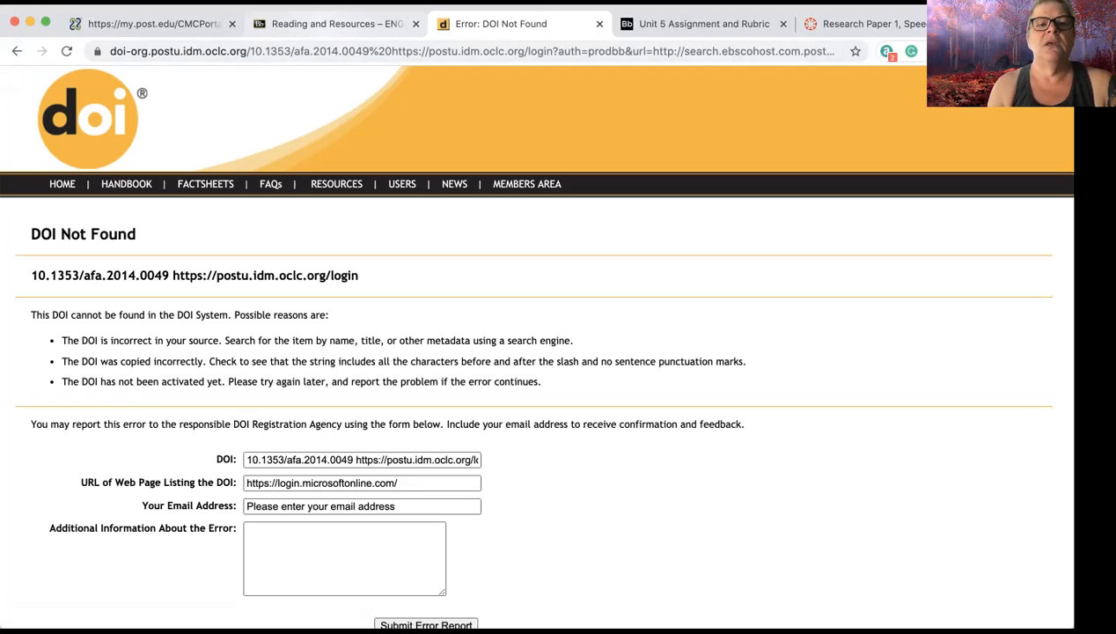
pyautogui.click(355, 25)
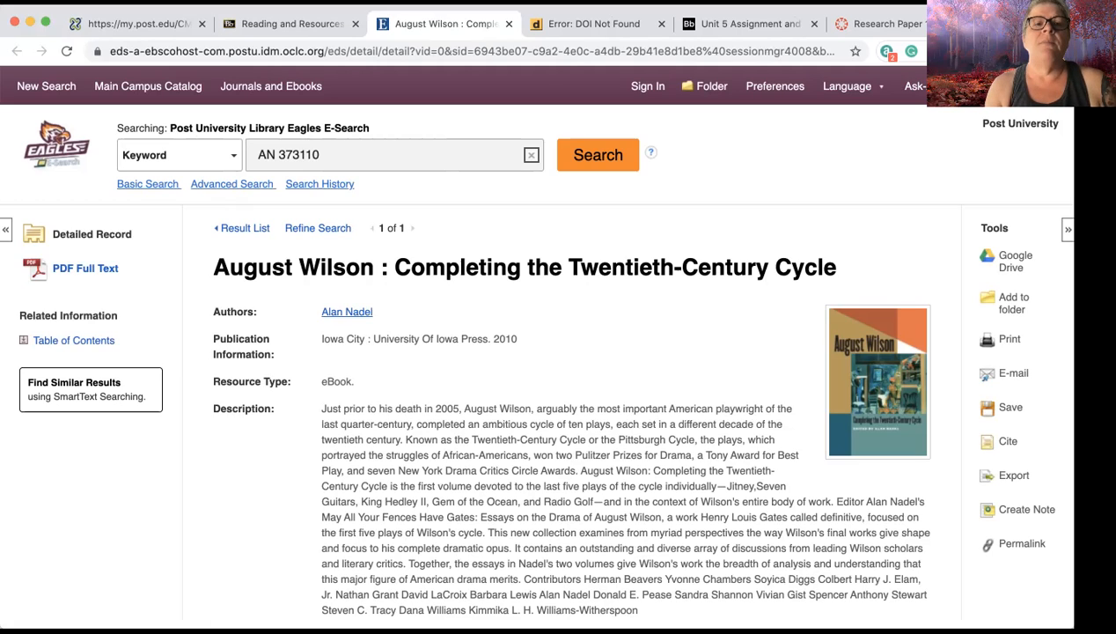
# - Open the Nadel (2010) August Wilson book in EBSCOhost's full-text reader
pyautogui.click(303, 22)
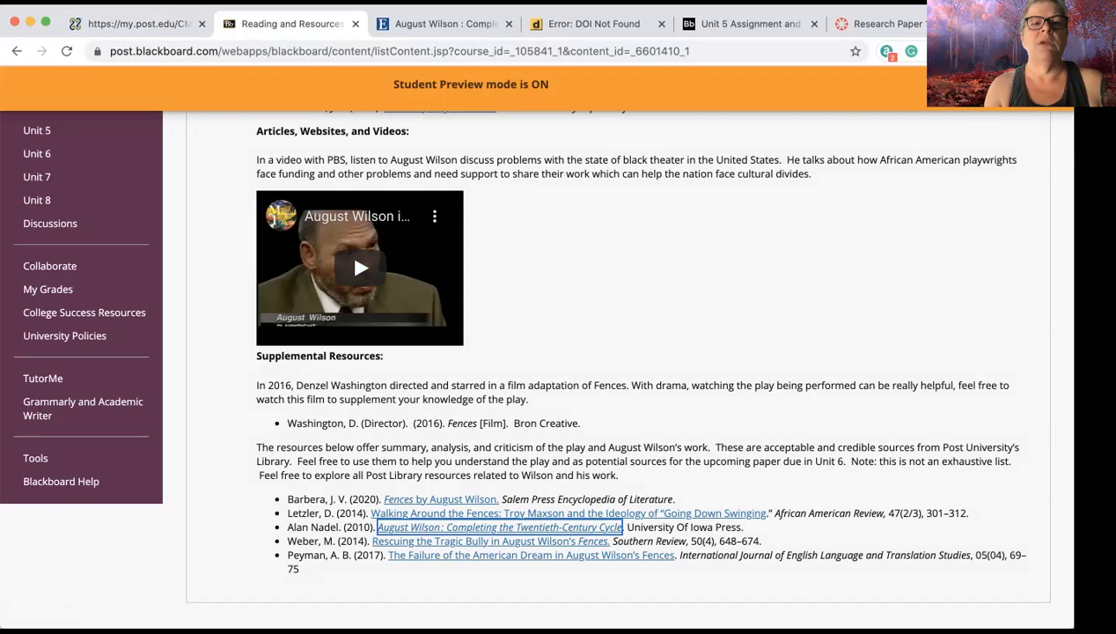
pyautogui.click(503, 526)
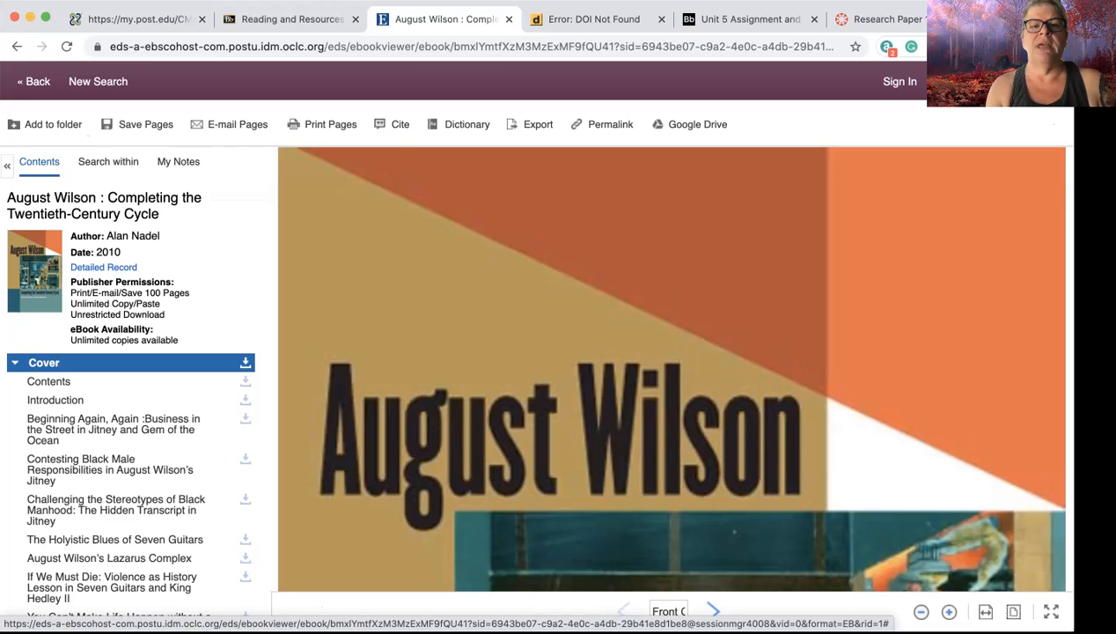
# - View EBSCOhost's ready-made citation formats for the August Wilson eBook
pyautogui.click(402, 123)
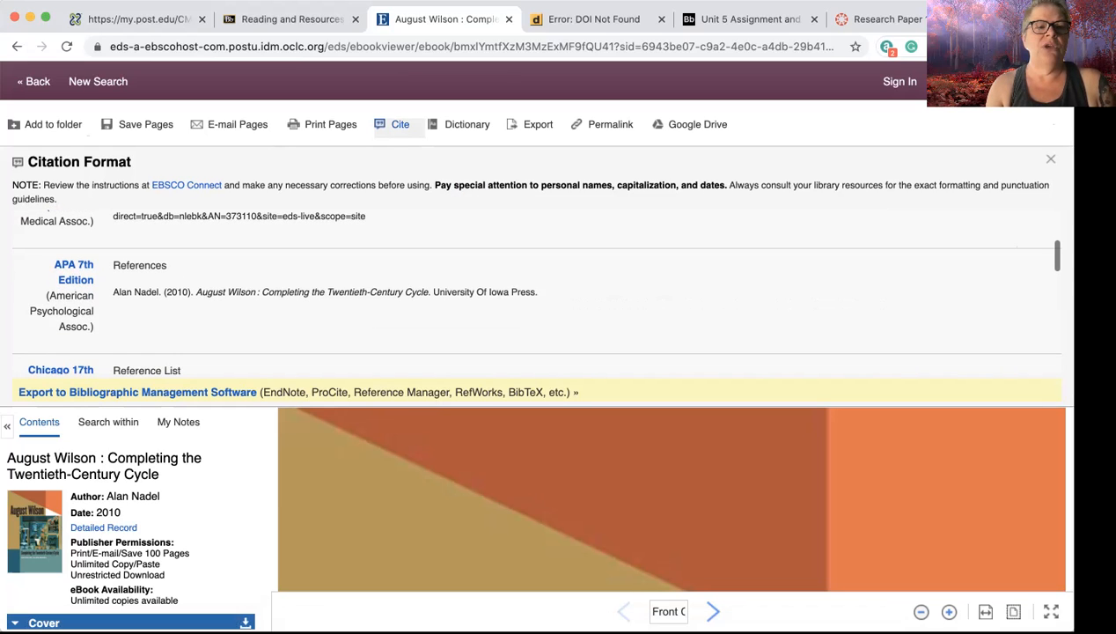
pyautogui.scroll(-3)
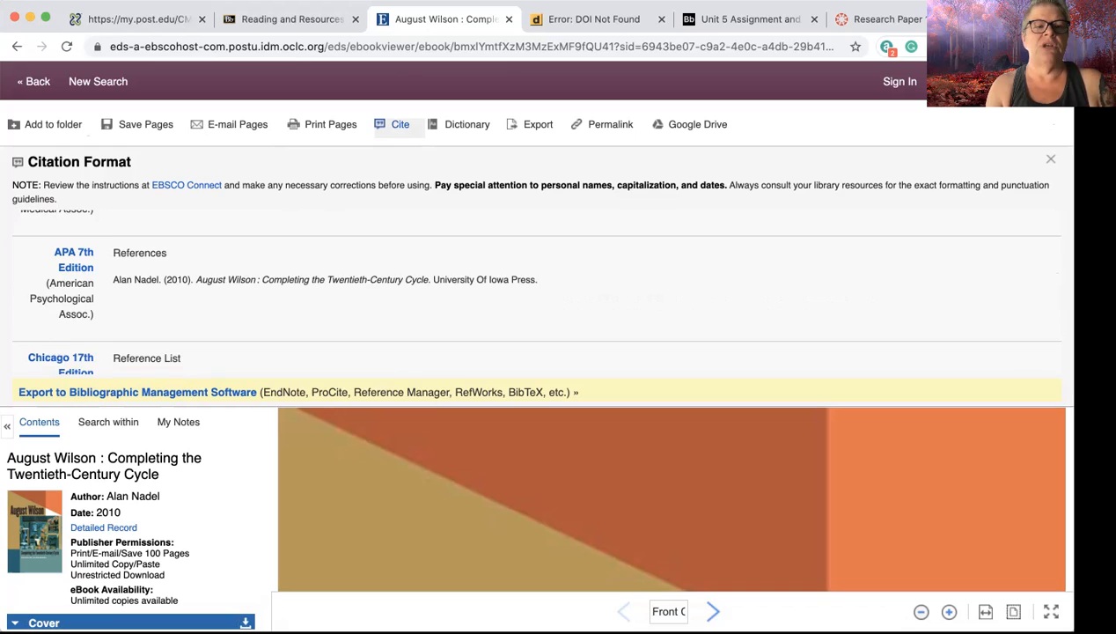
pyautogui.scroll(-3)
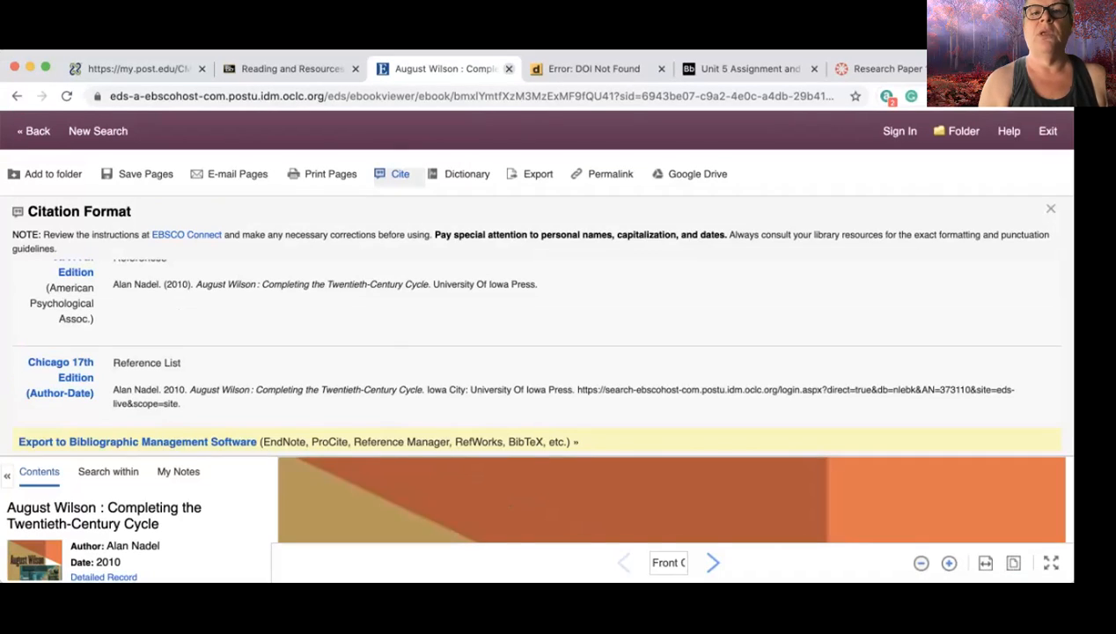
# - Return to Reading and Resources and scroll to the Supplemental Resources article links
pyautogui.click(291, 68)
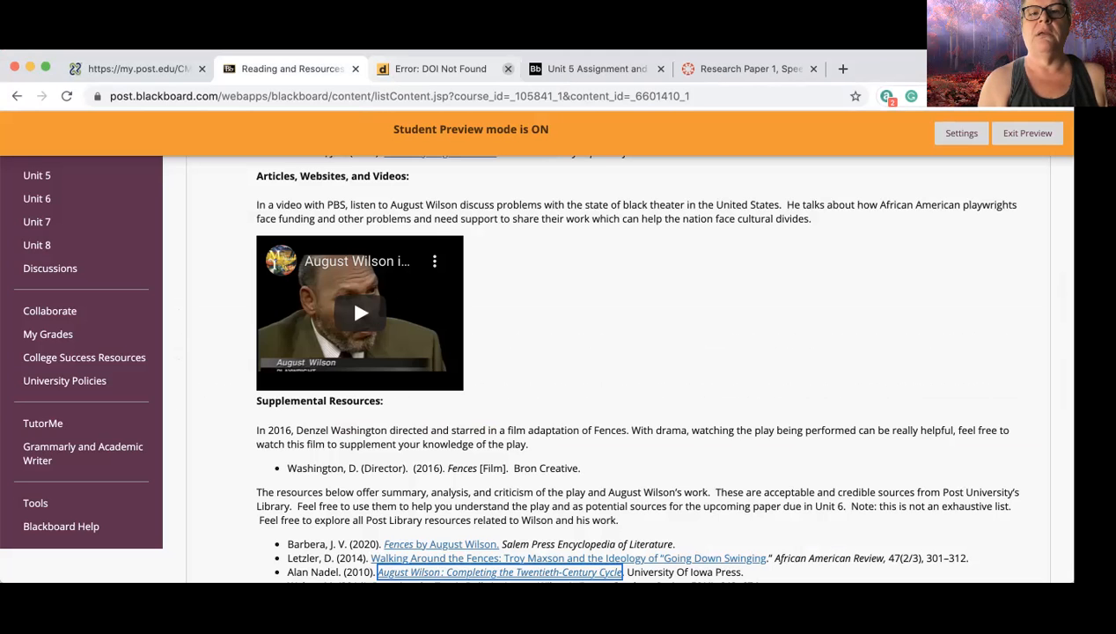
pyautogui.scroll(-3)
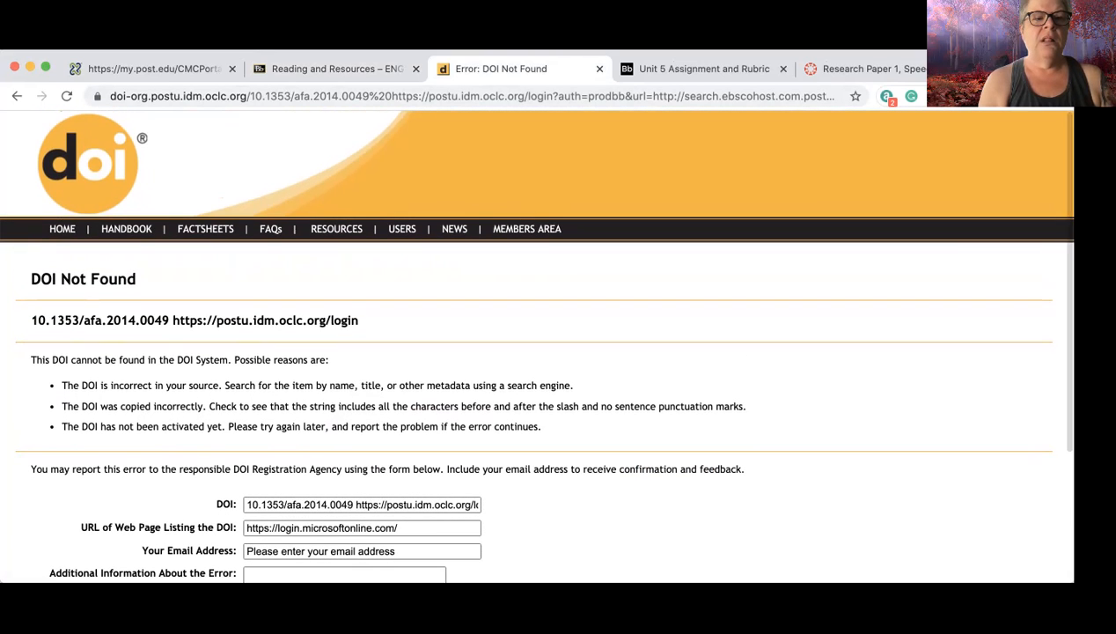
# - Submit the error report for the broken DOI link and reach Crossref's invalid-DOI notice
pyautogui.scroll(-3)
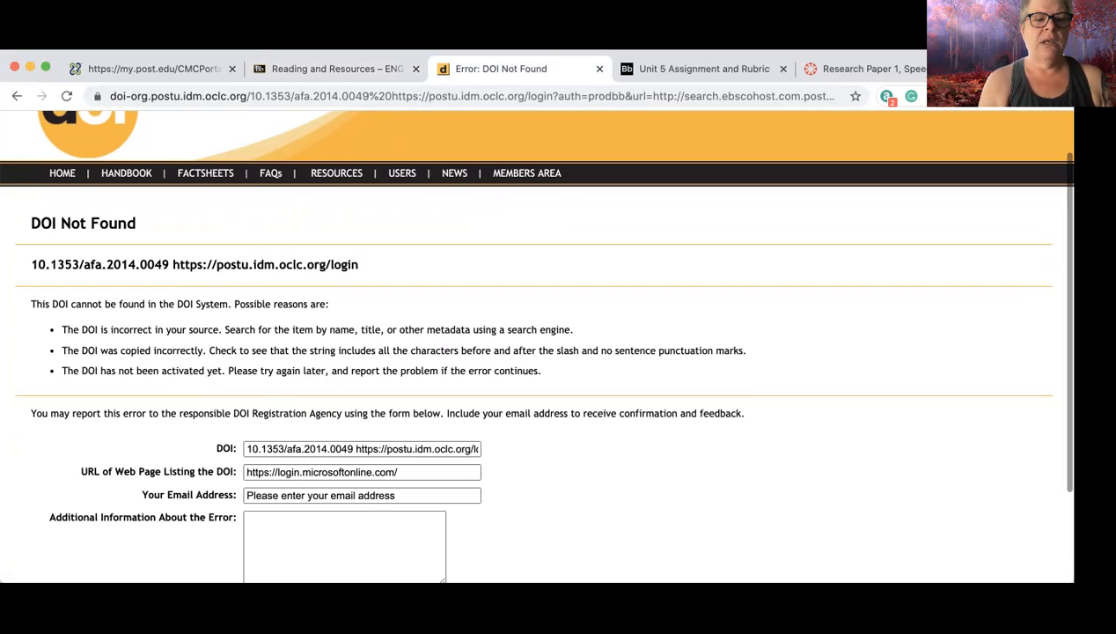
pyautogui.scroll(-3)
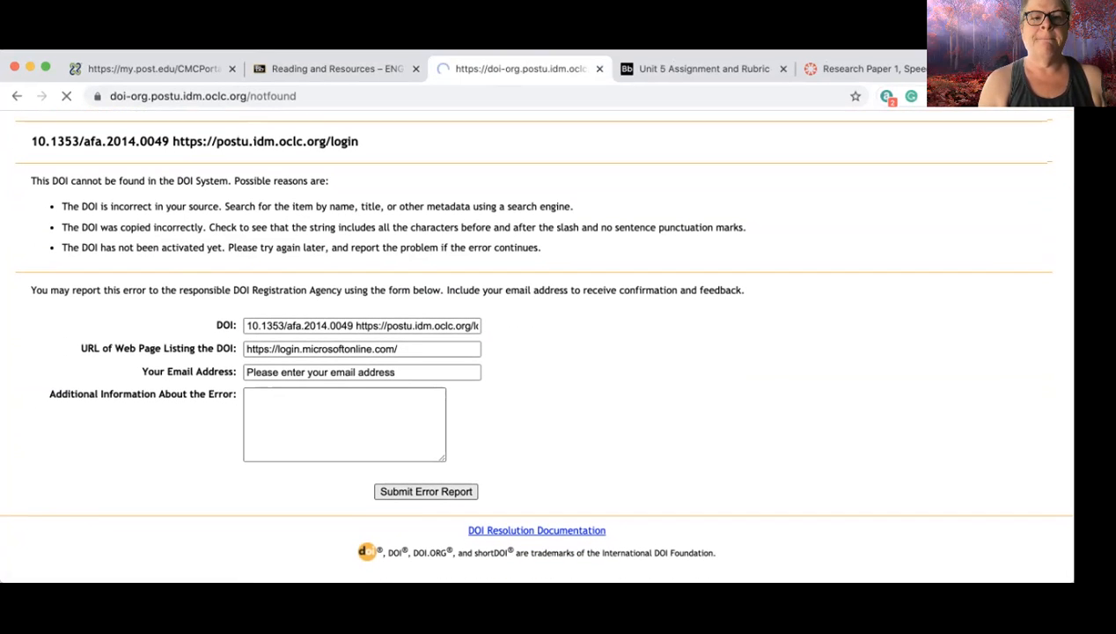
pyautogui.click(426, 491)
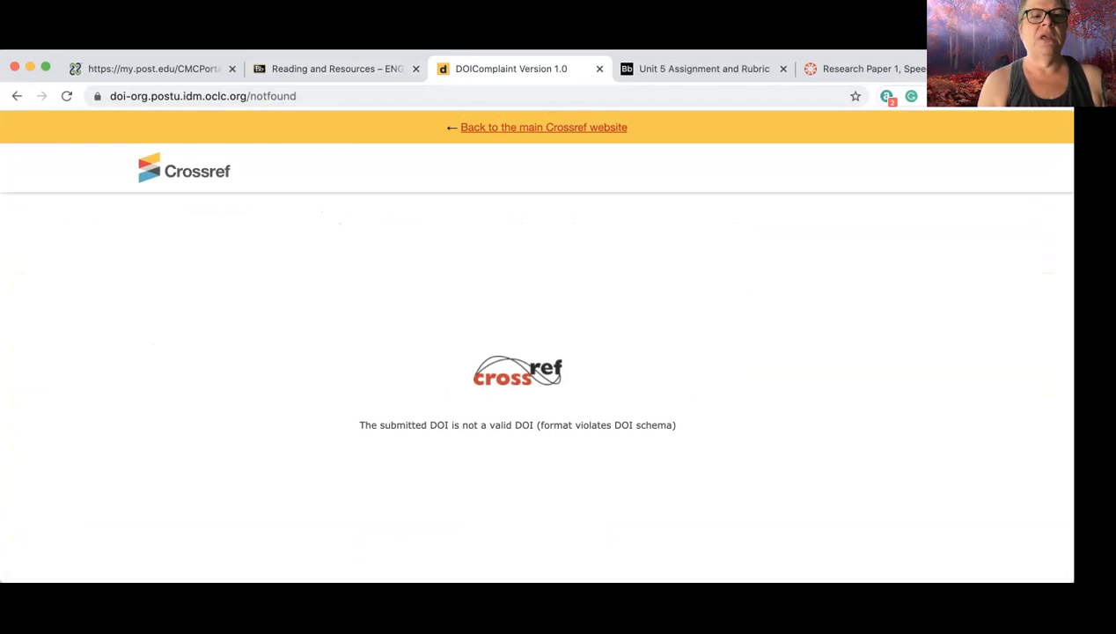
pyautogui.click(203, 95)
pyautogui.write('post.edu')
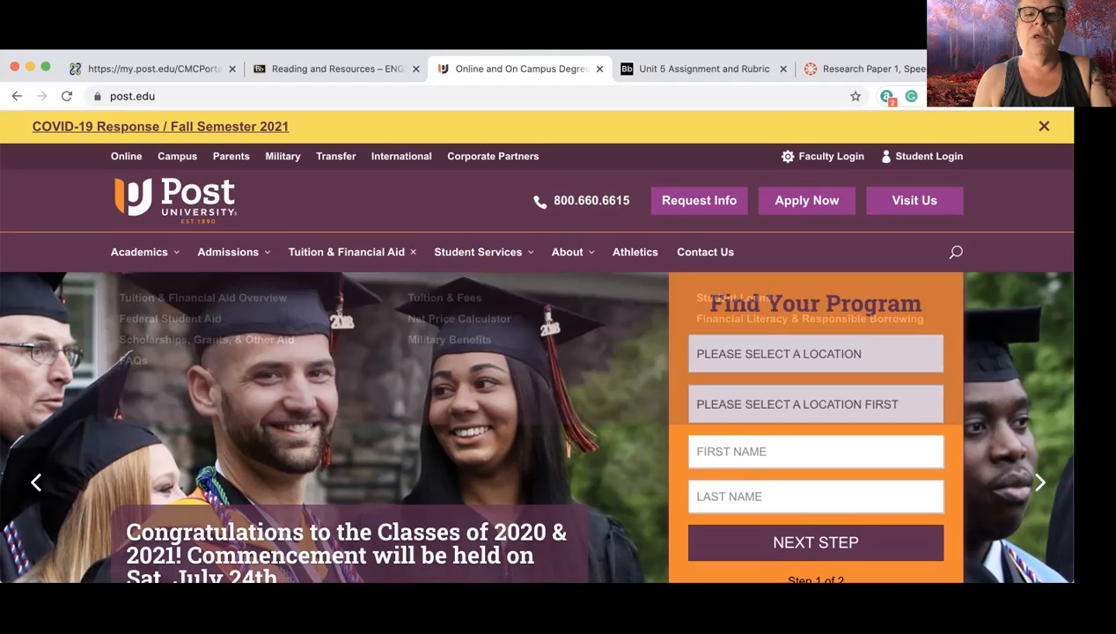
# - Reach the Traurig Library page via Student Services on post.edu
pyautogui.click(479, 252)
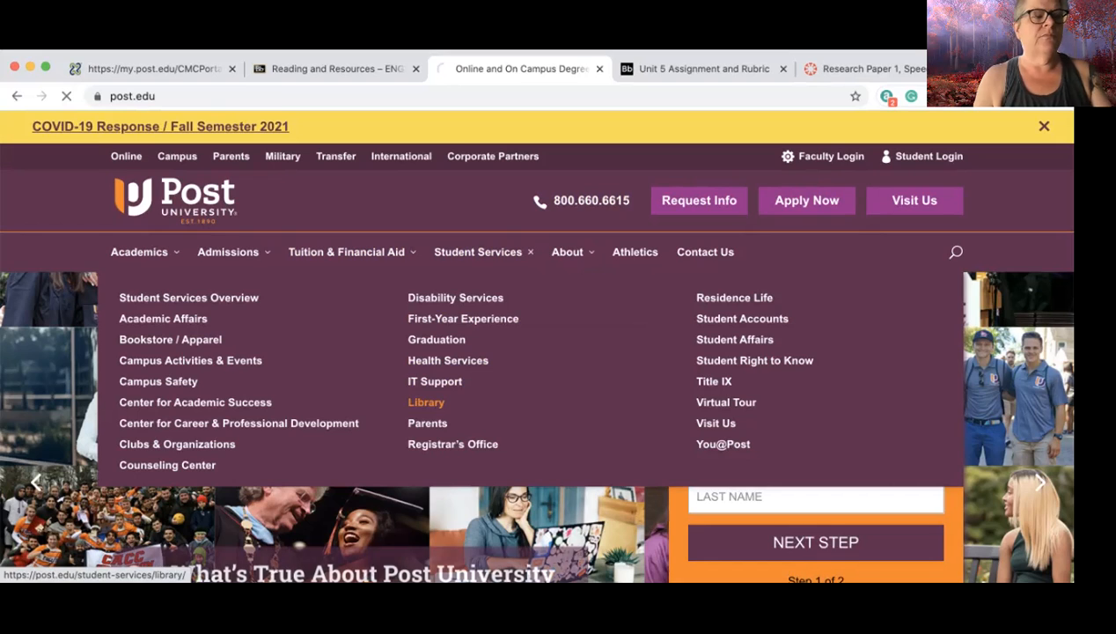
pyautogui.click(426, 402)
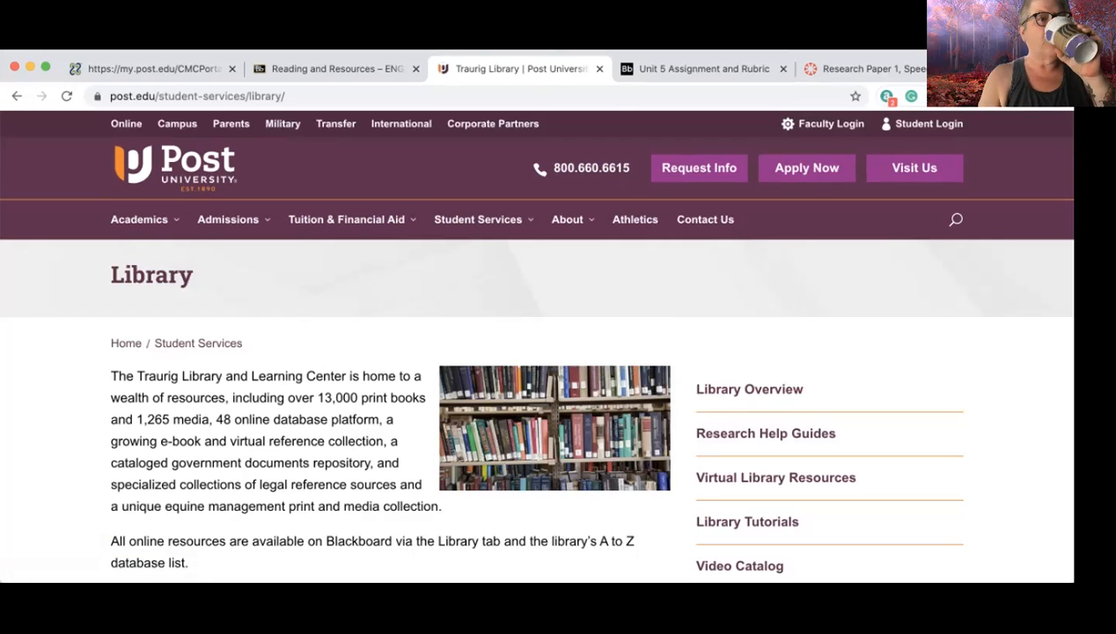
pyautogui.click(334, 67)
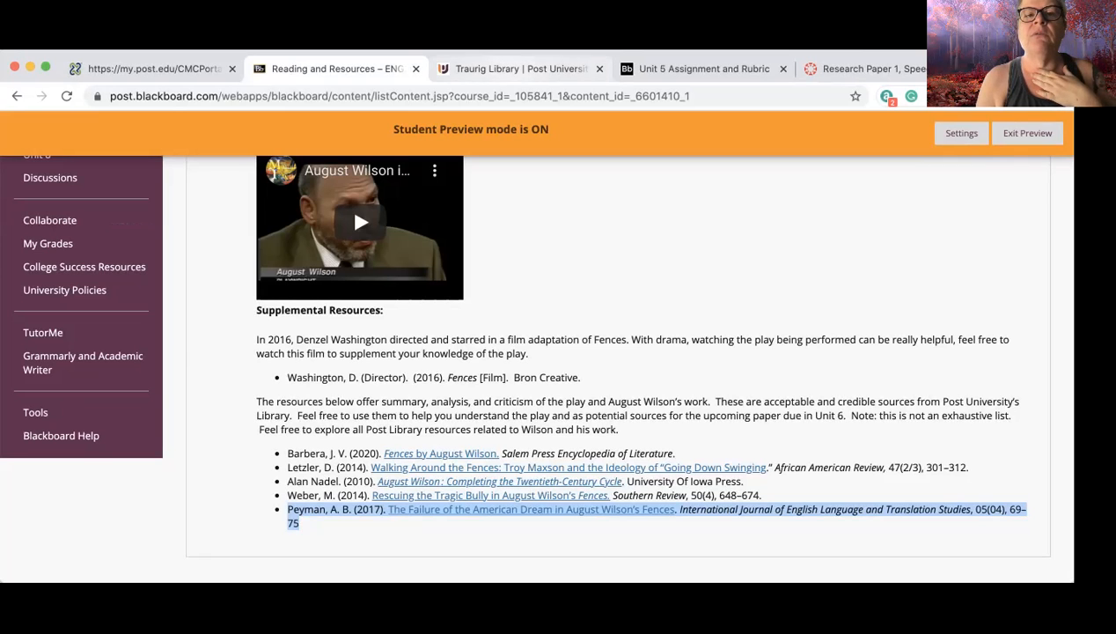
pyautogui.click(521, 67)
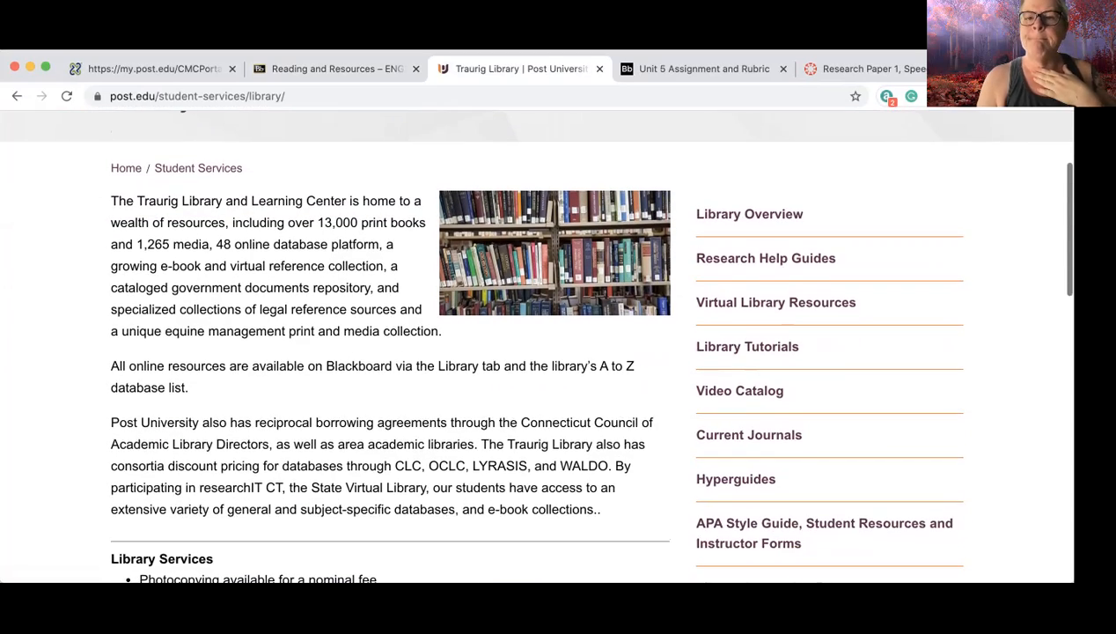
# - Scroll through the library's services and research resources
pyautogui.scroll(-3)
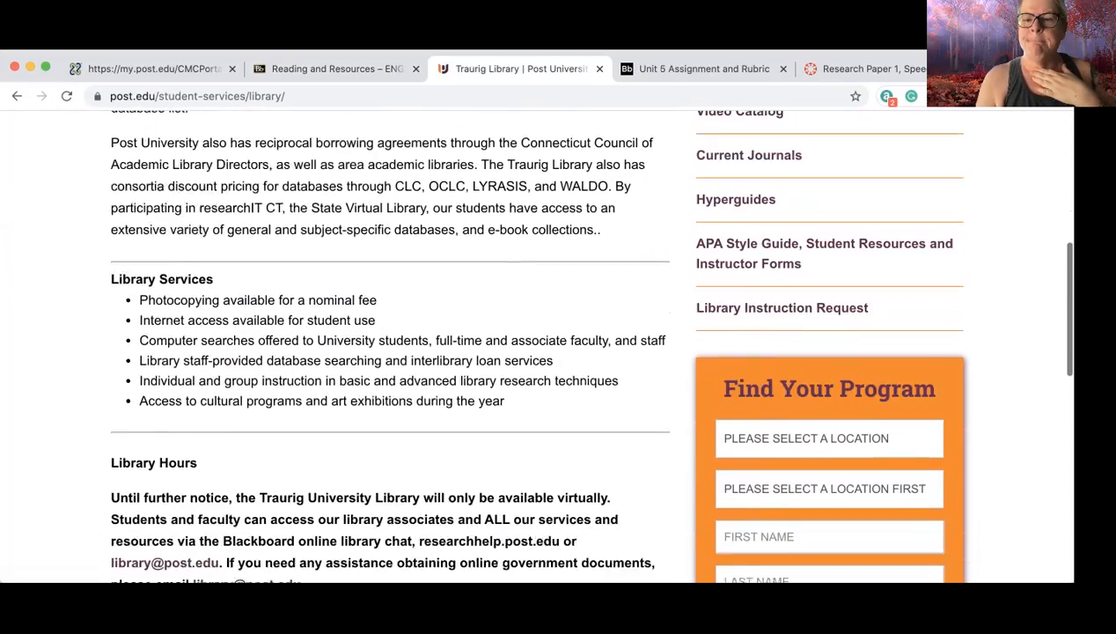
pyautogui.scroll(-3)
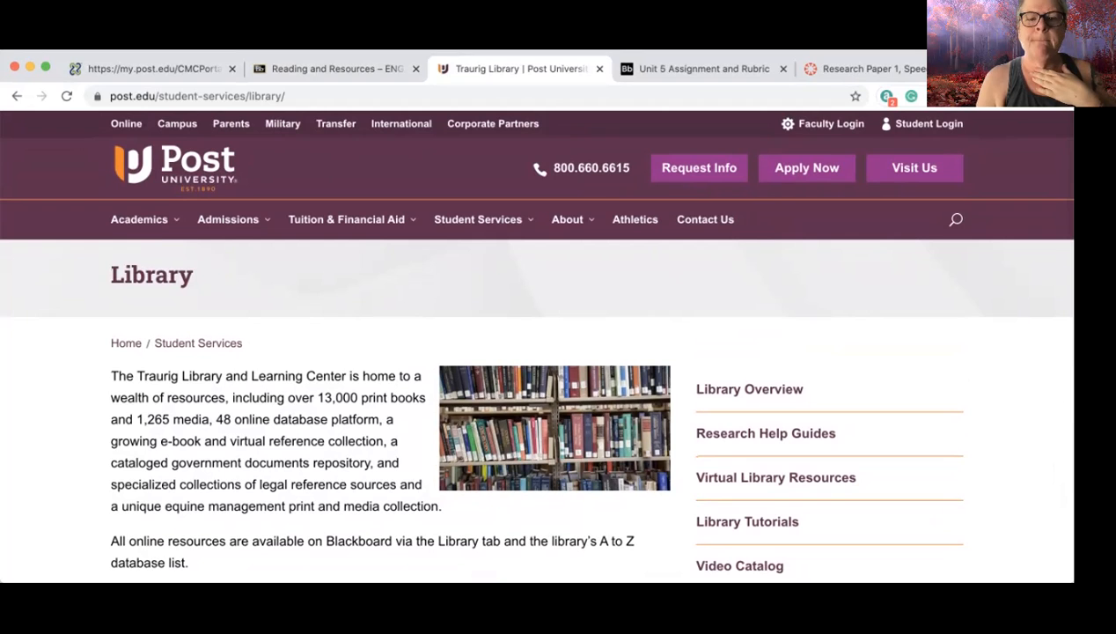
pyautogui.scroll(-3)
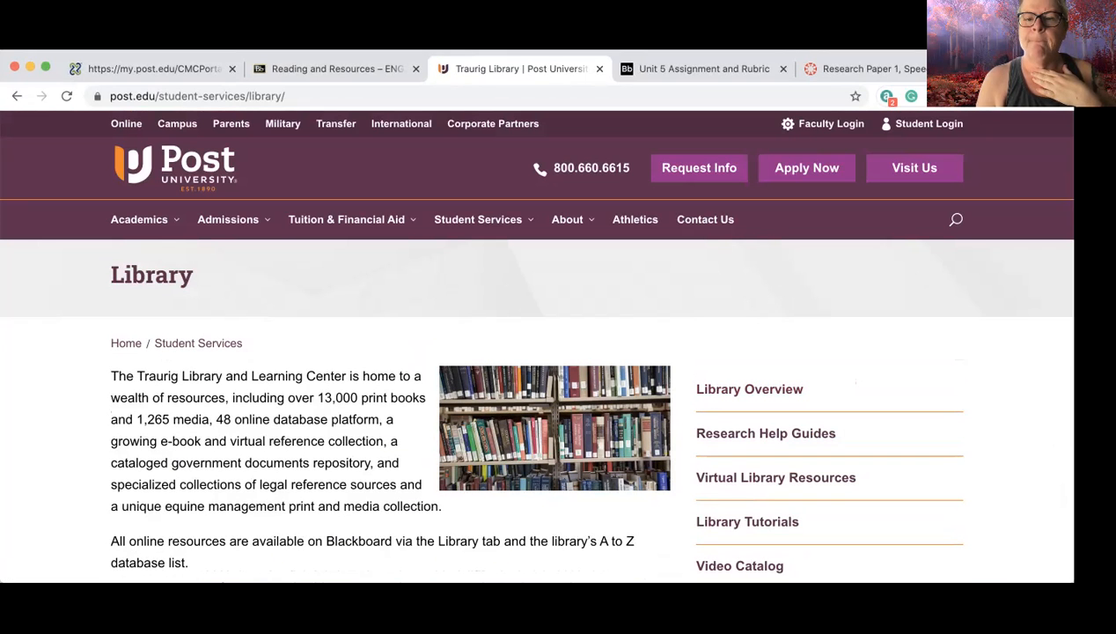
pyautogui.scroll(-3)
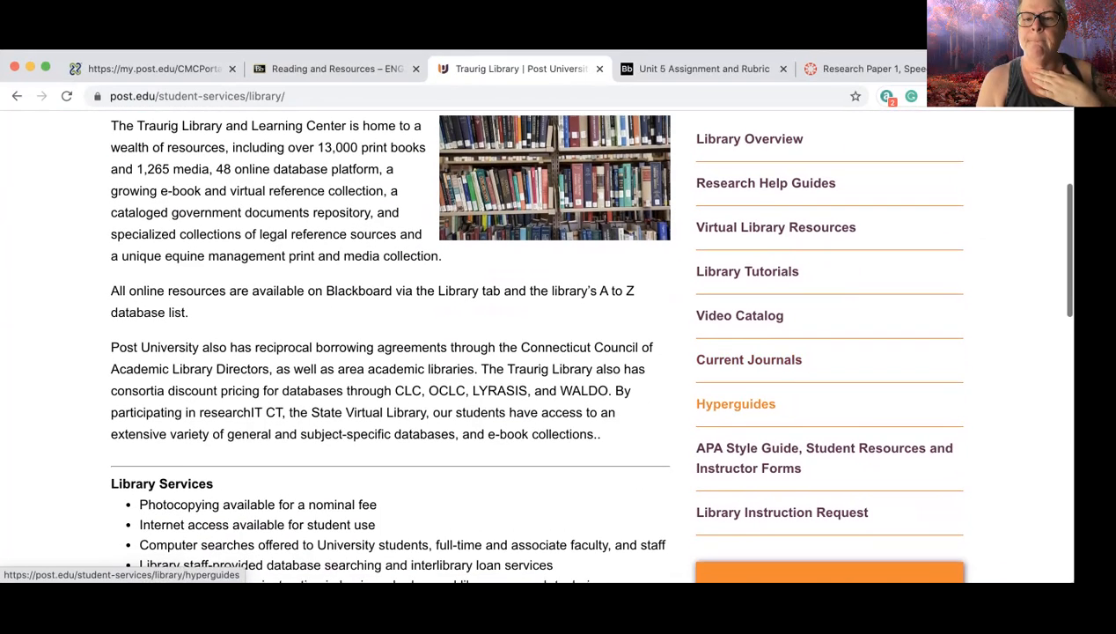
pyautogui.scroll(-3)
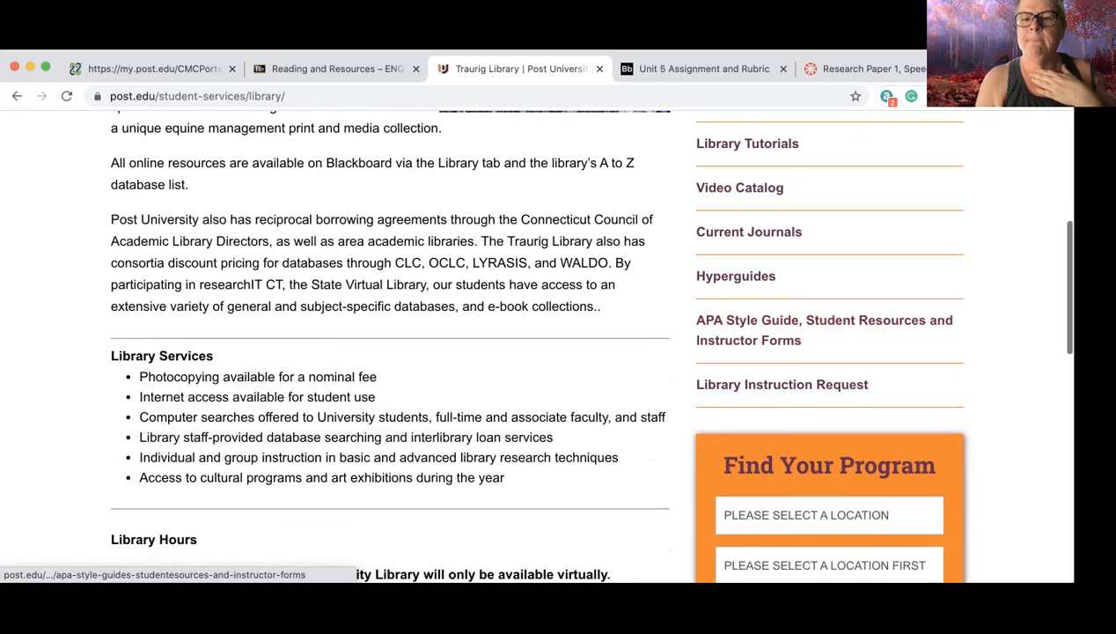
pyautogui.scroll(-3)
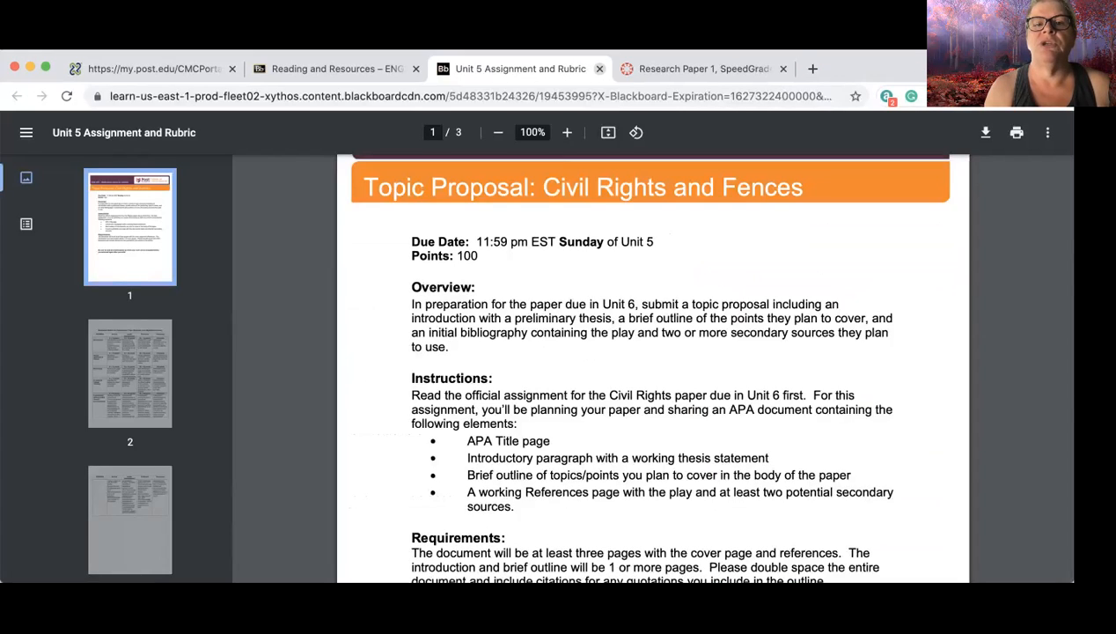
pyautogui.moveTo(528, 69)
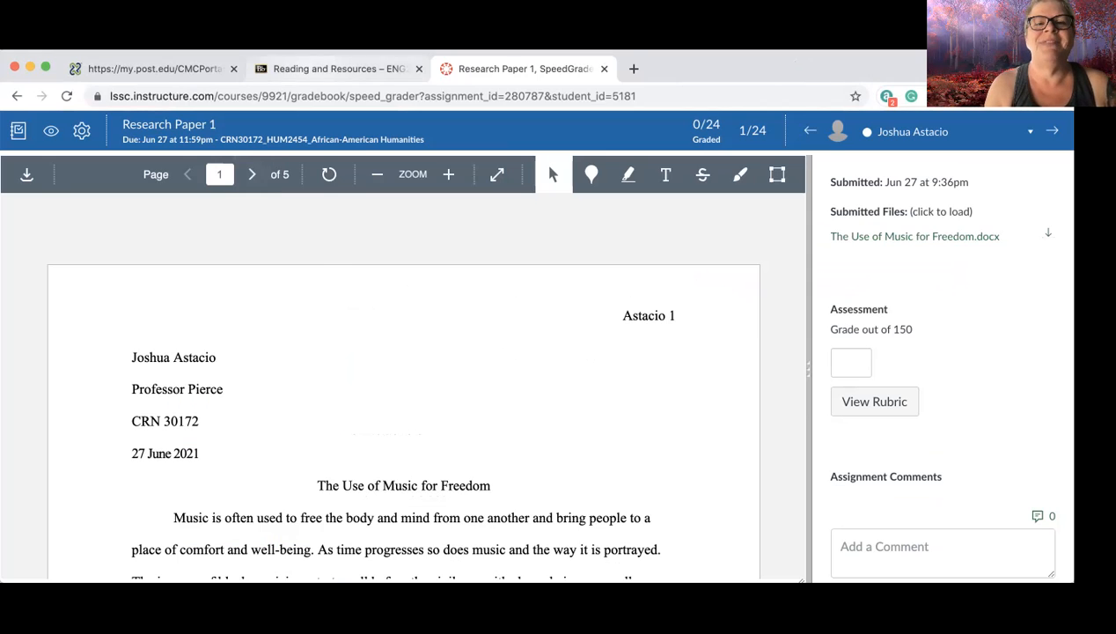
# - Return to the Unit 5 Readings and Resources page and scroll to the Supplemental Resources library sources
pyautogui.click(338, 69)
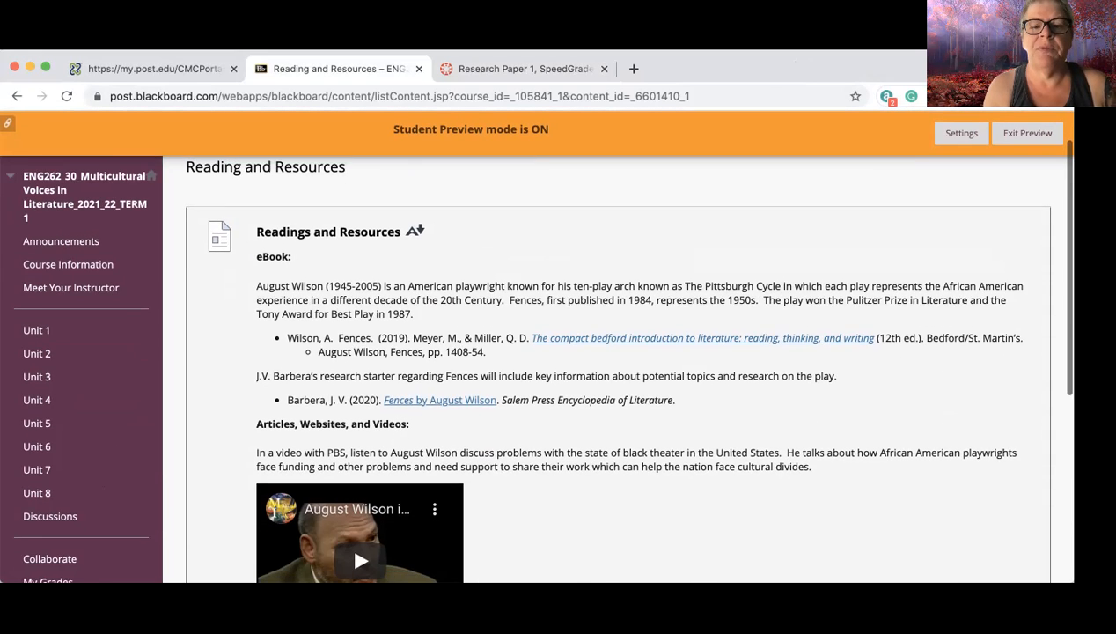
pyautogui.scroll(-3)
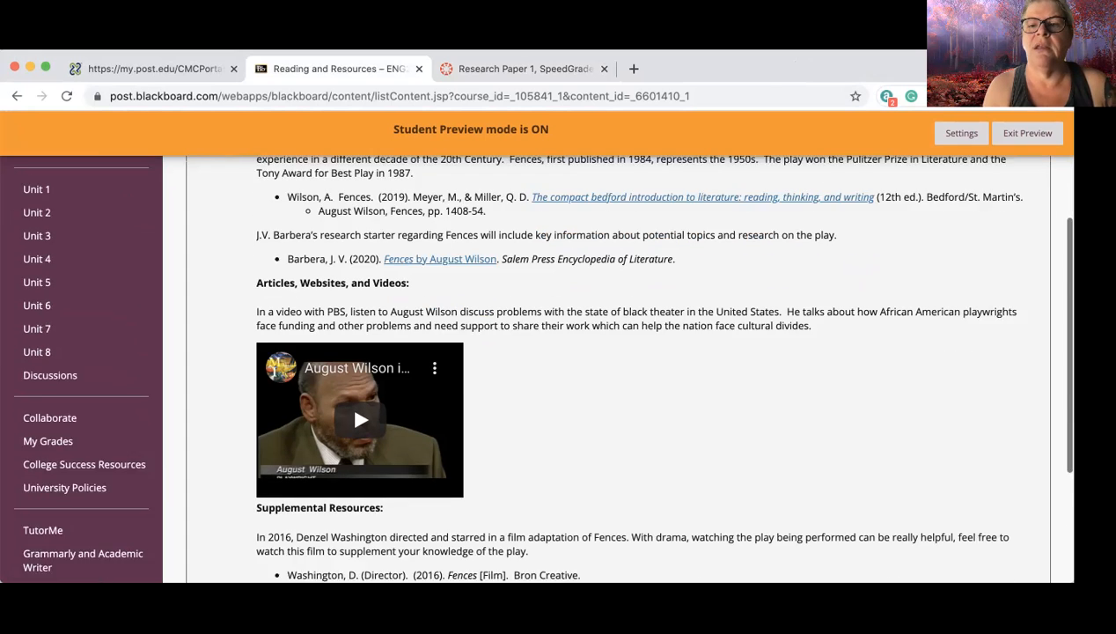
pyautogui.scroll(-3)
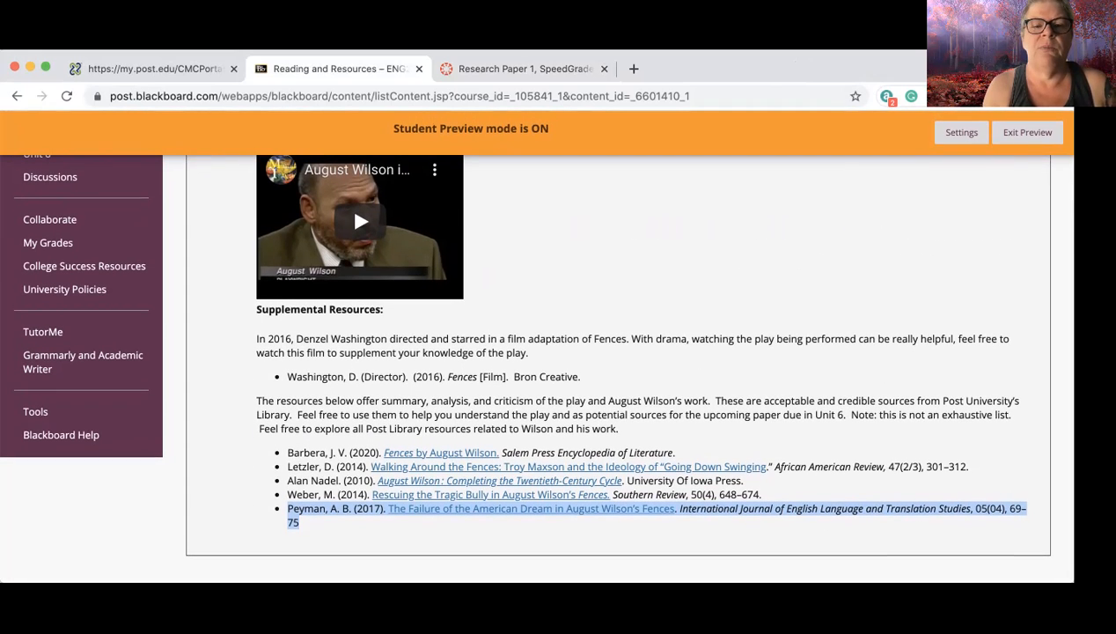